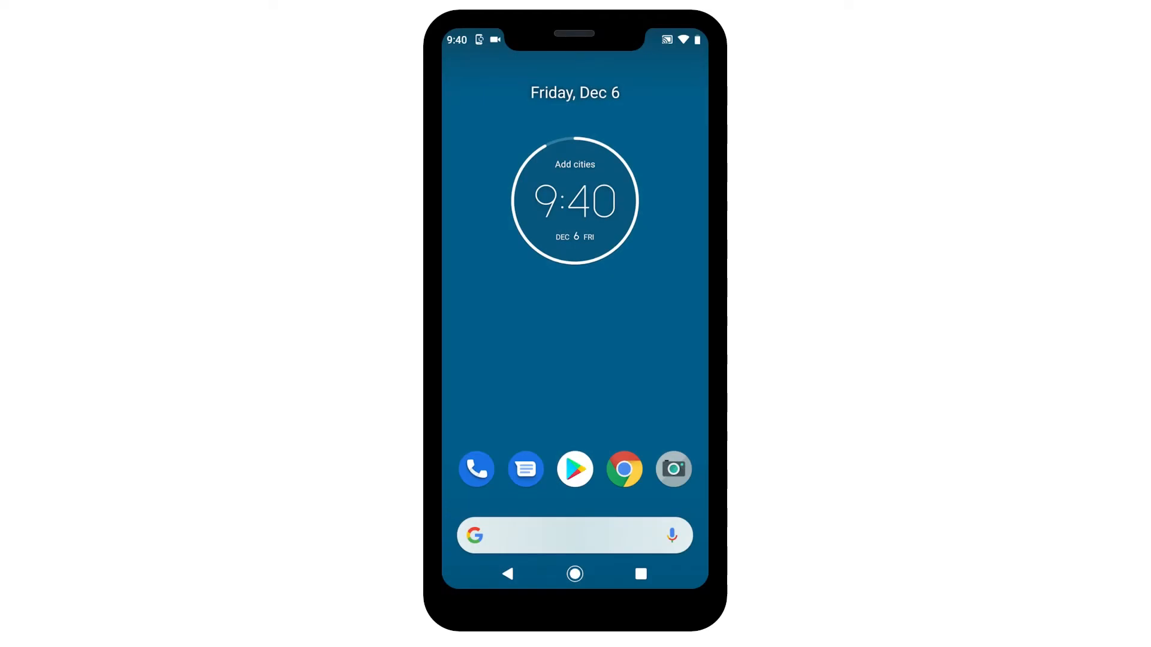
- Search the Play Store for 'Camera Connect' and install Canon Camera Connect
click(575, 469)
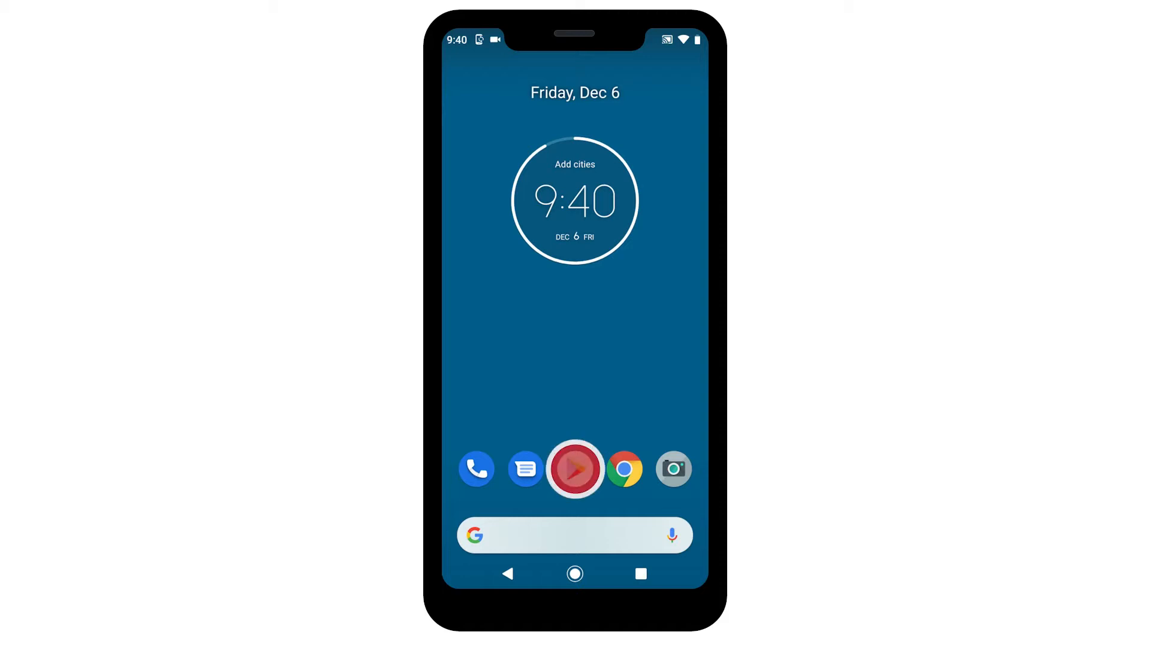
click(575, 469)
text(Canon)
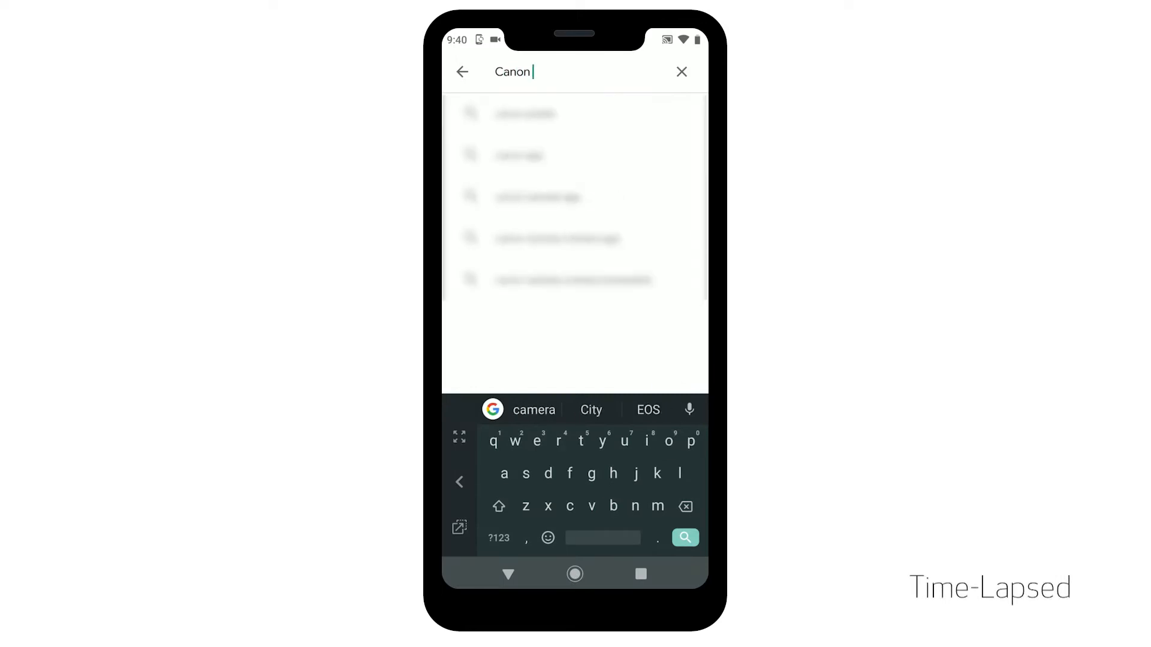
text(Camera Connect)
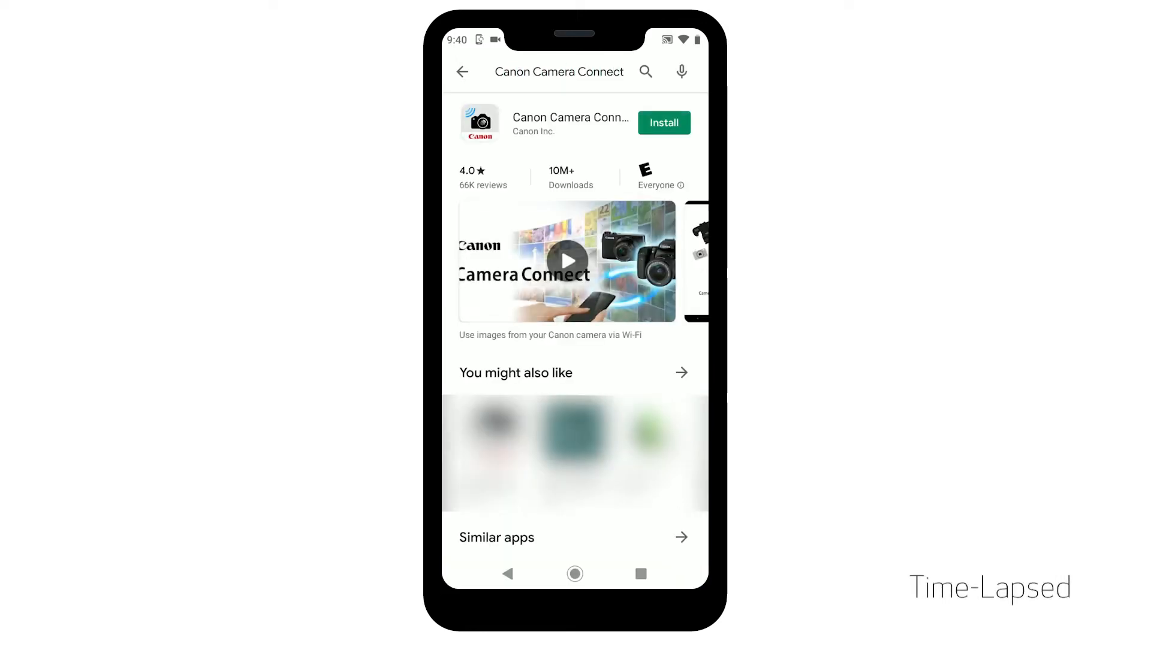
click(663, 122)
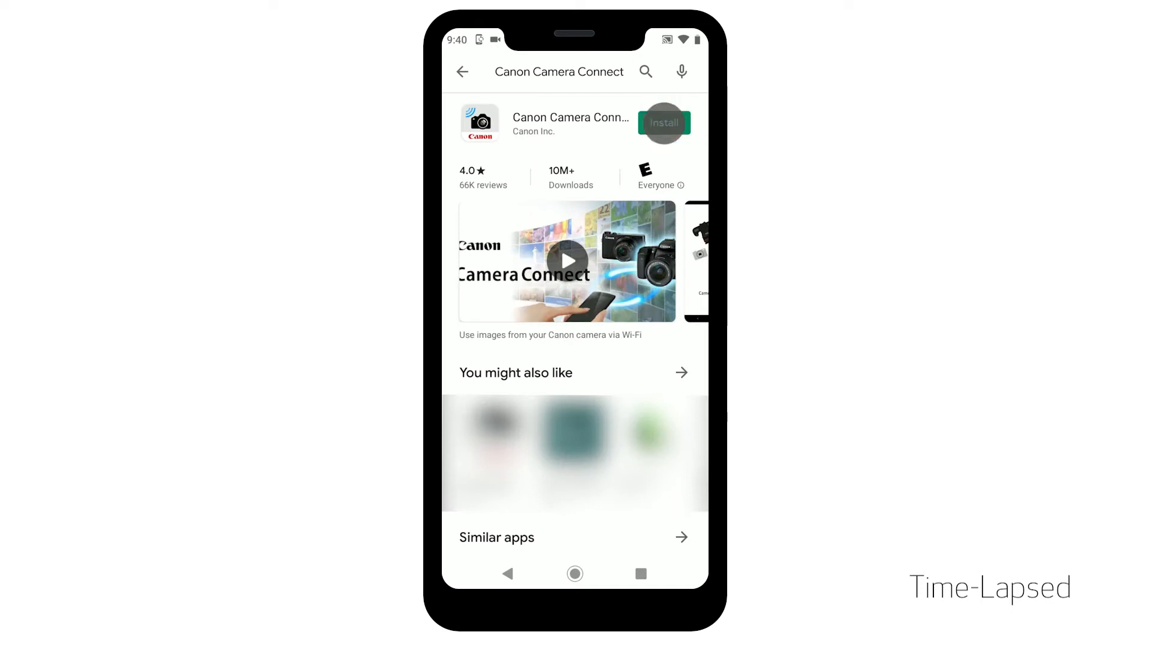
click(664, 122)
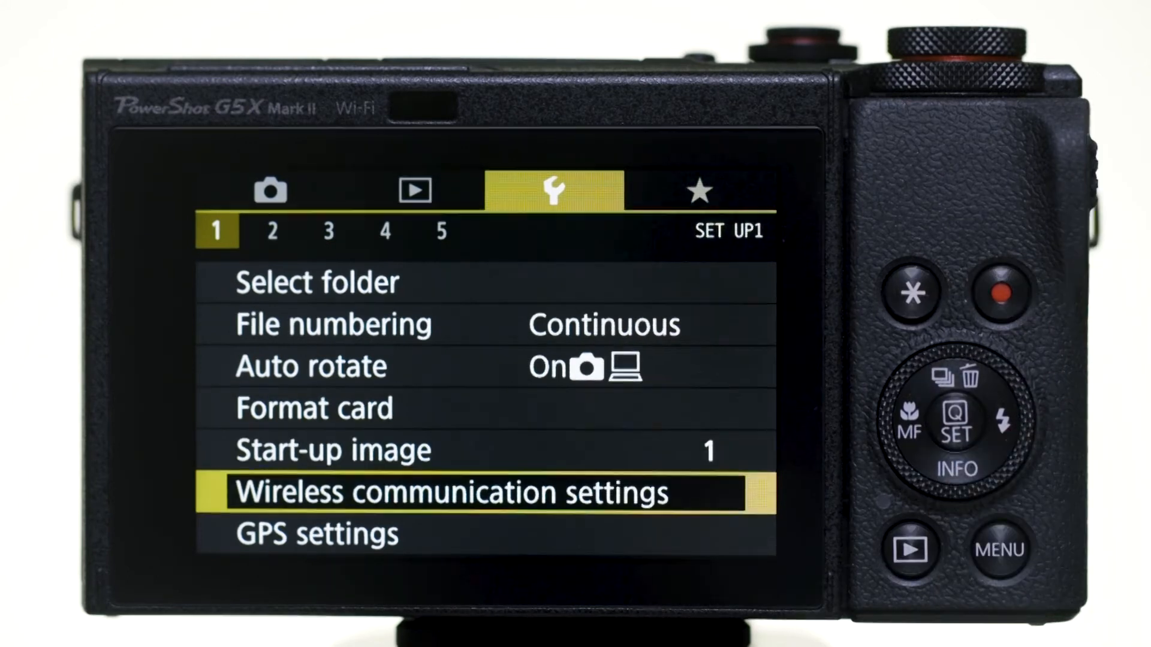
- Select Wireless communication settings in the camera's Set up menu
click(957, 425)
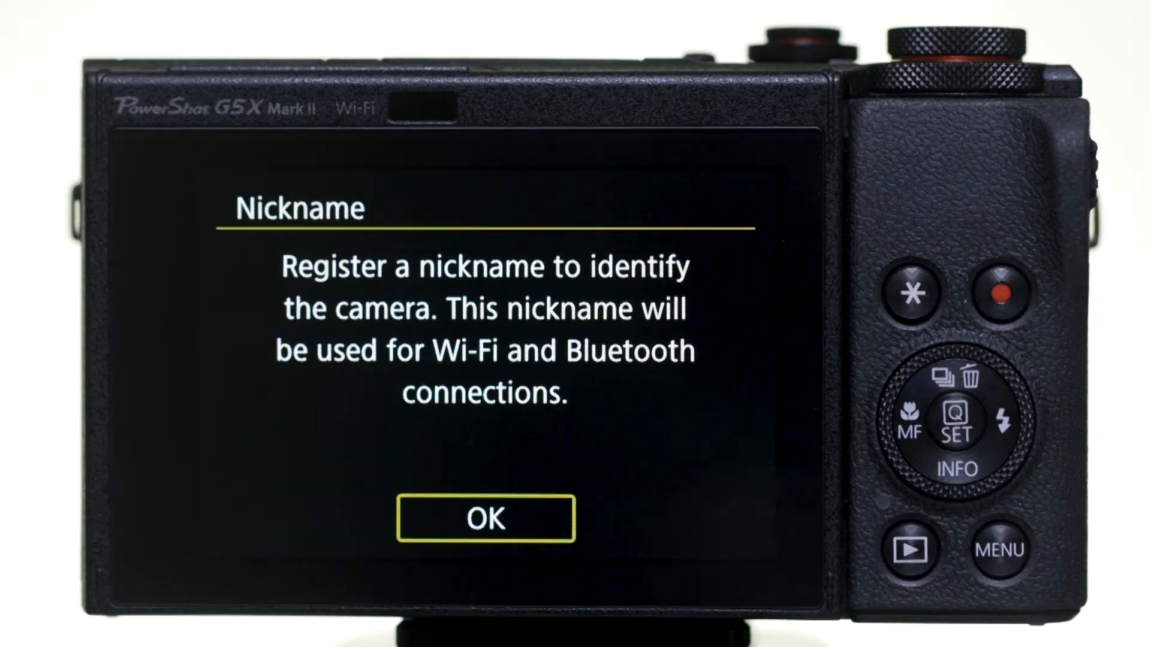
- Name the camera G5Xm2 and choose connecting to a smartphone
click(484, 517)
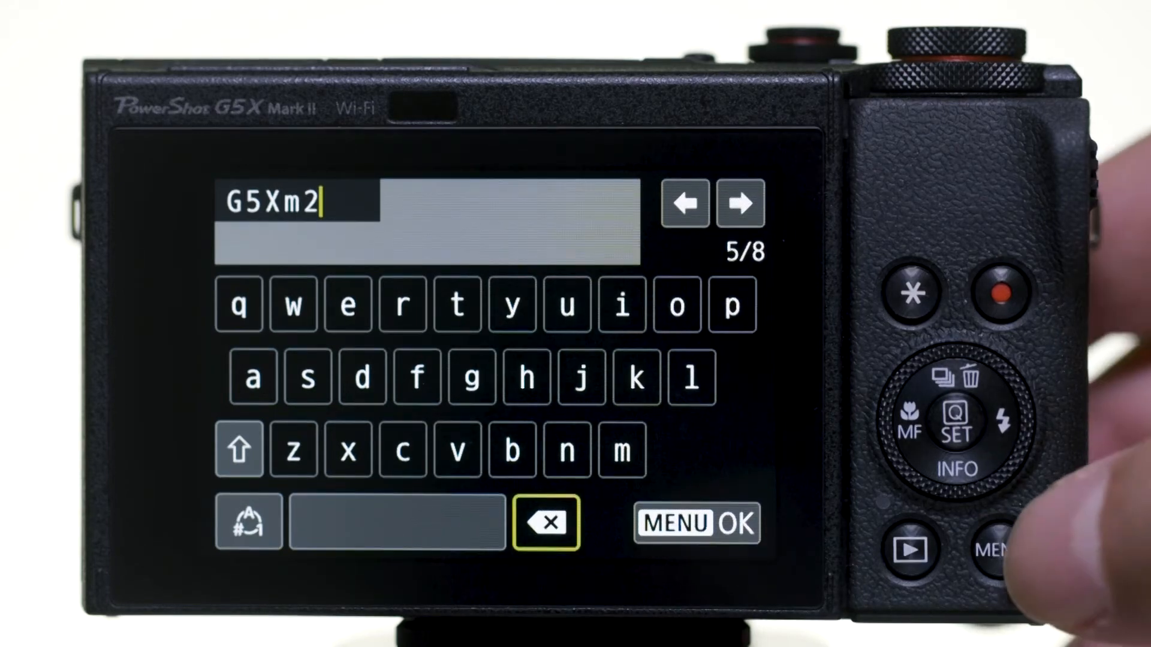
click(727, 523)
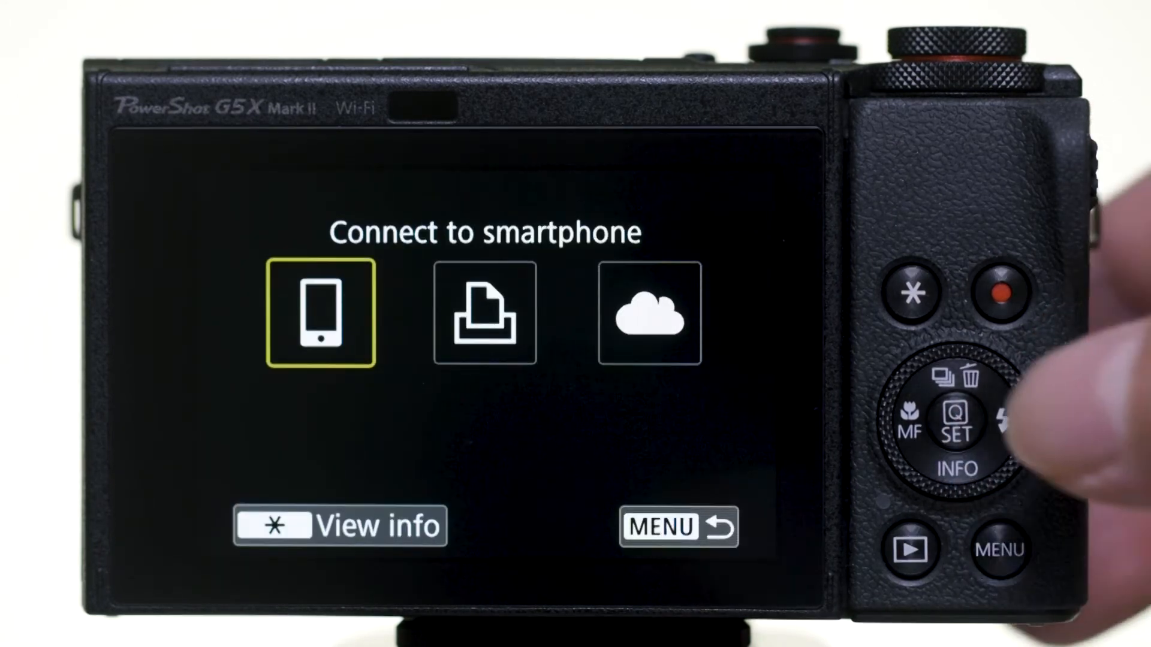
click(956, 432)
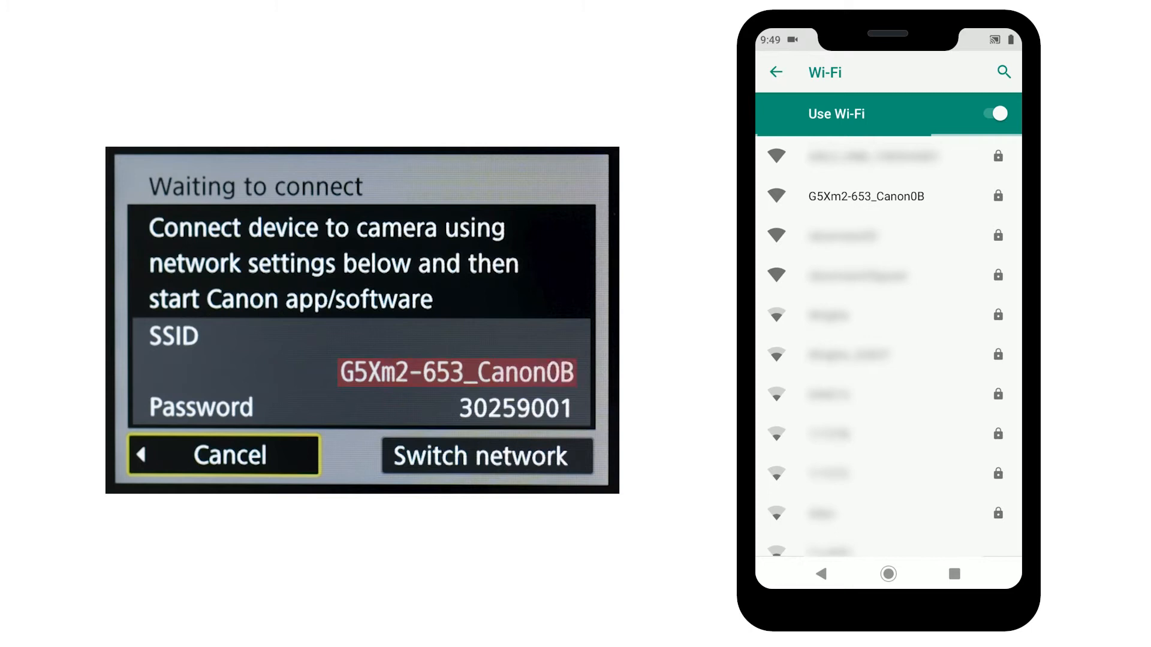
- Join the G5Xm2-653_Canon0B network with the camera's password, then return home
click(866, 197)
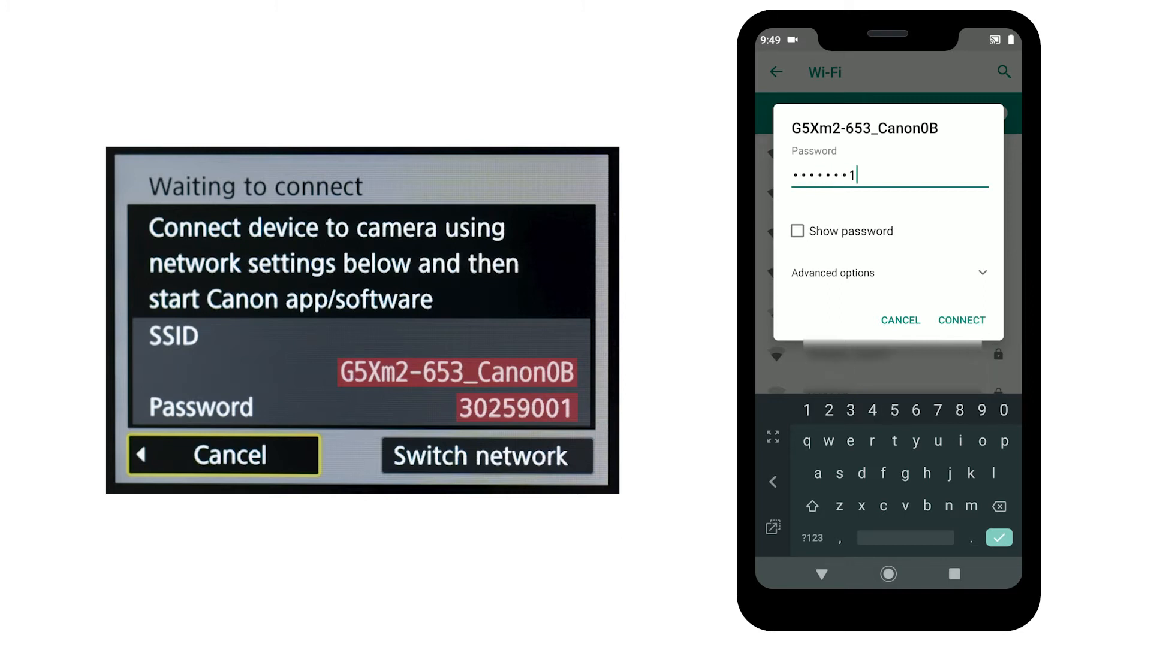
click(961, 320)
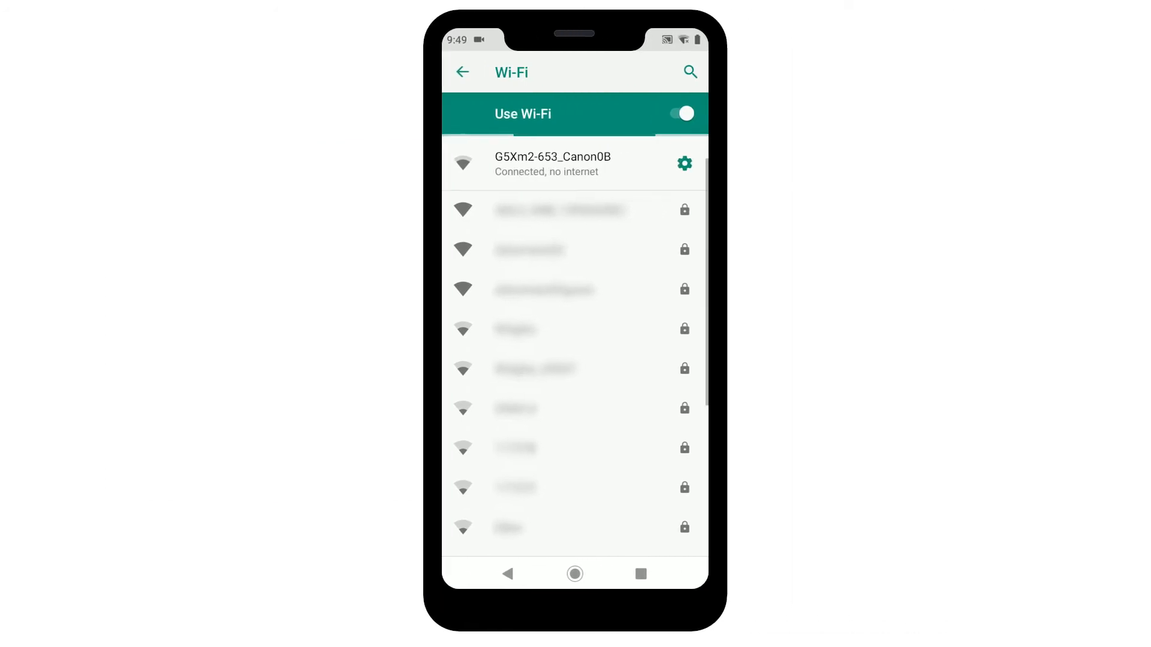
click(575, 574)
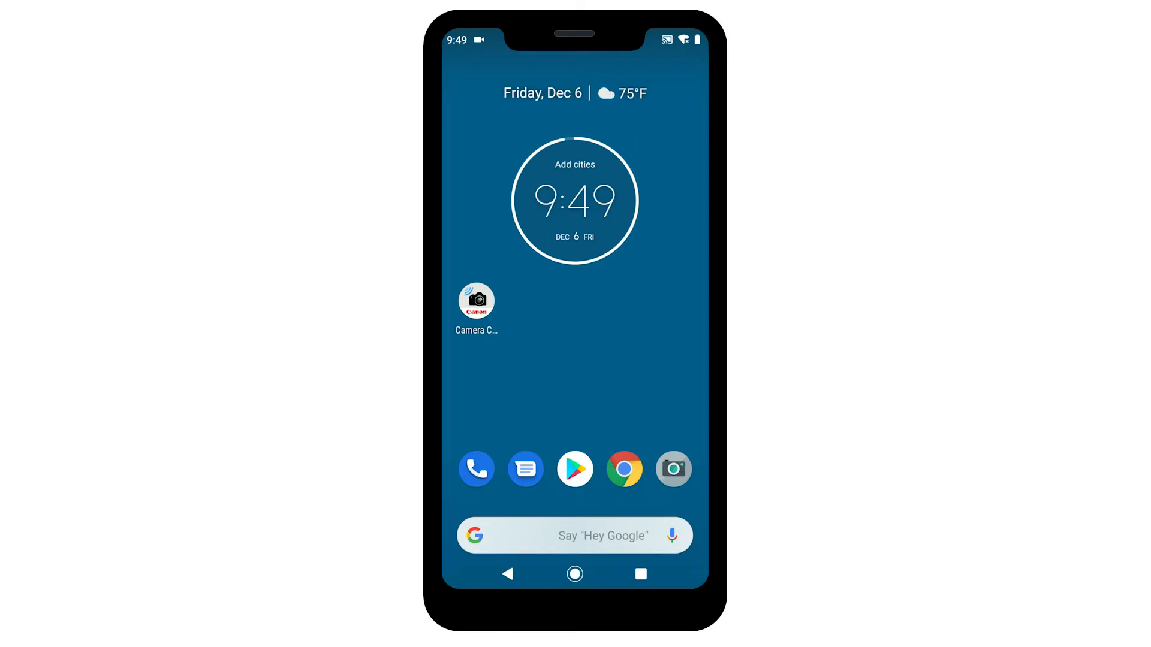
- Launch Camera Connect and agree to the license and usage-information terms
click(476, 301)
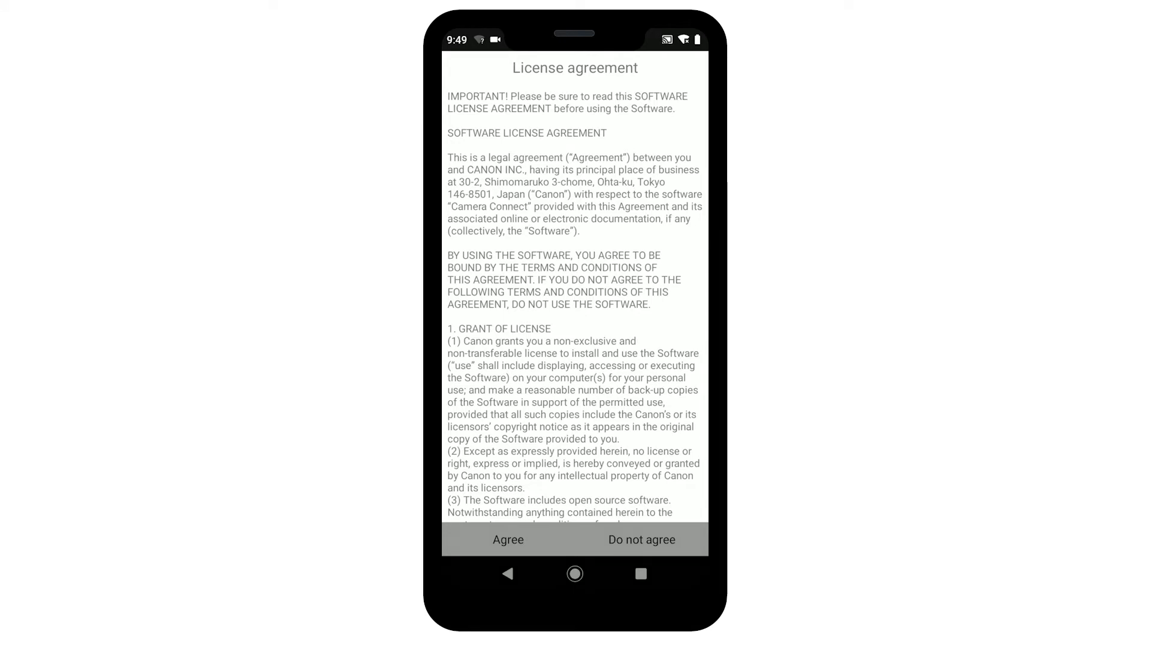
click(507, 539)
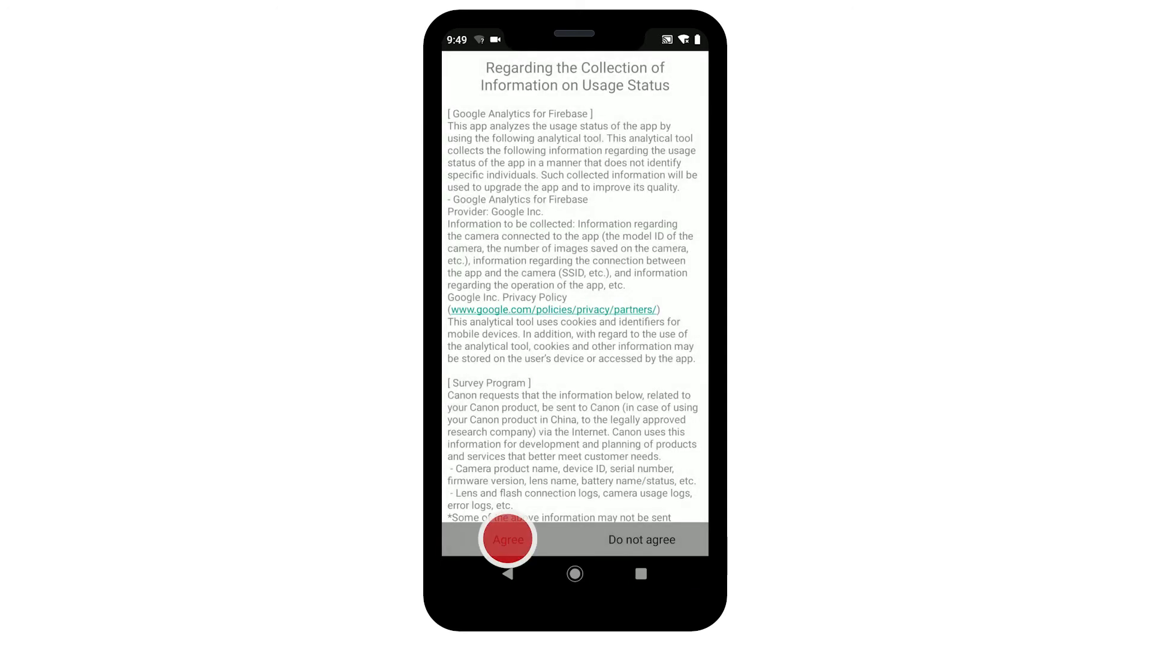
click(507, 539)
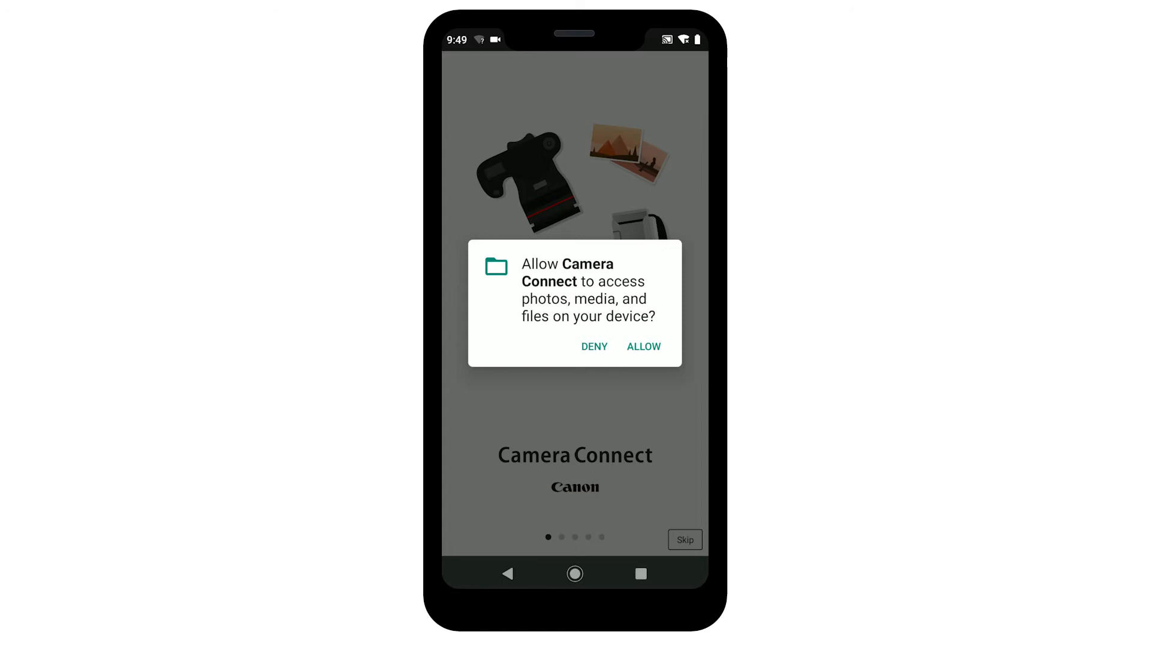
- Allow Camera Connect access to photos, files and device location
click(643, 346)
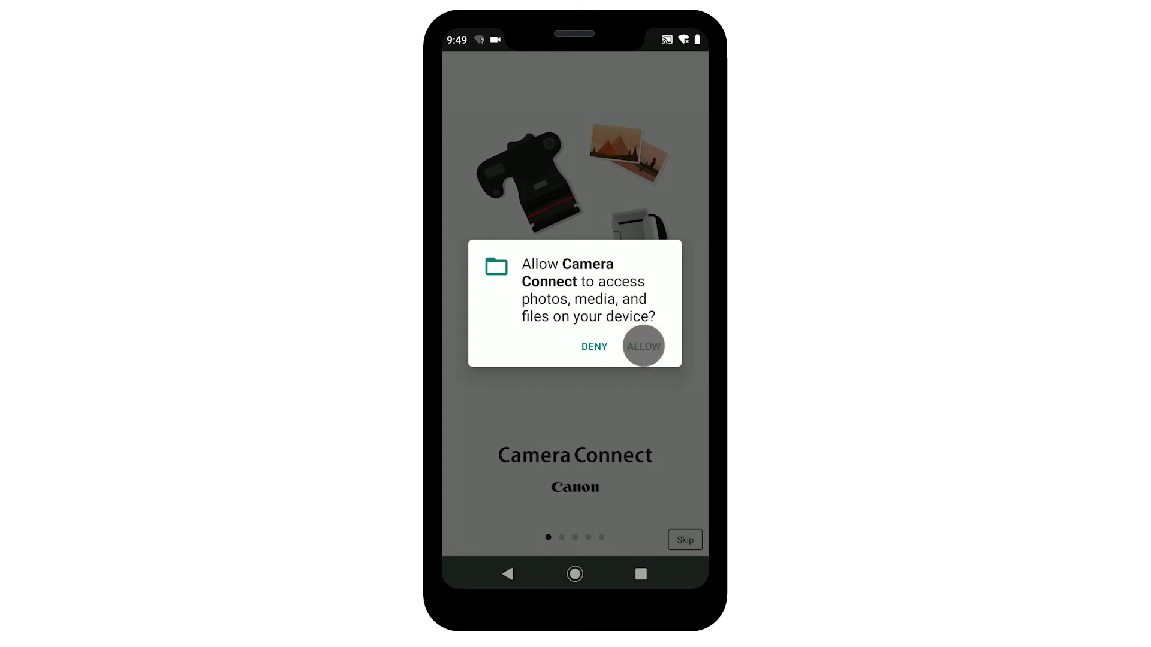
click(642, 346)
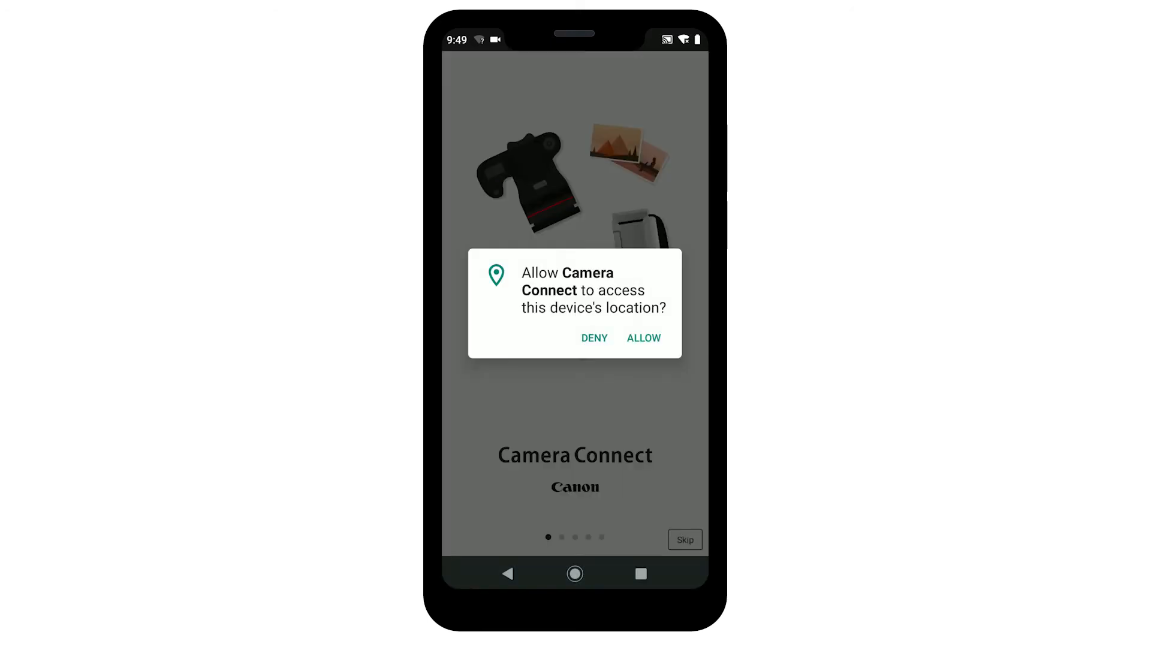
click(642, 338)
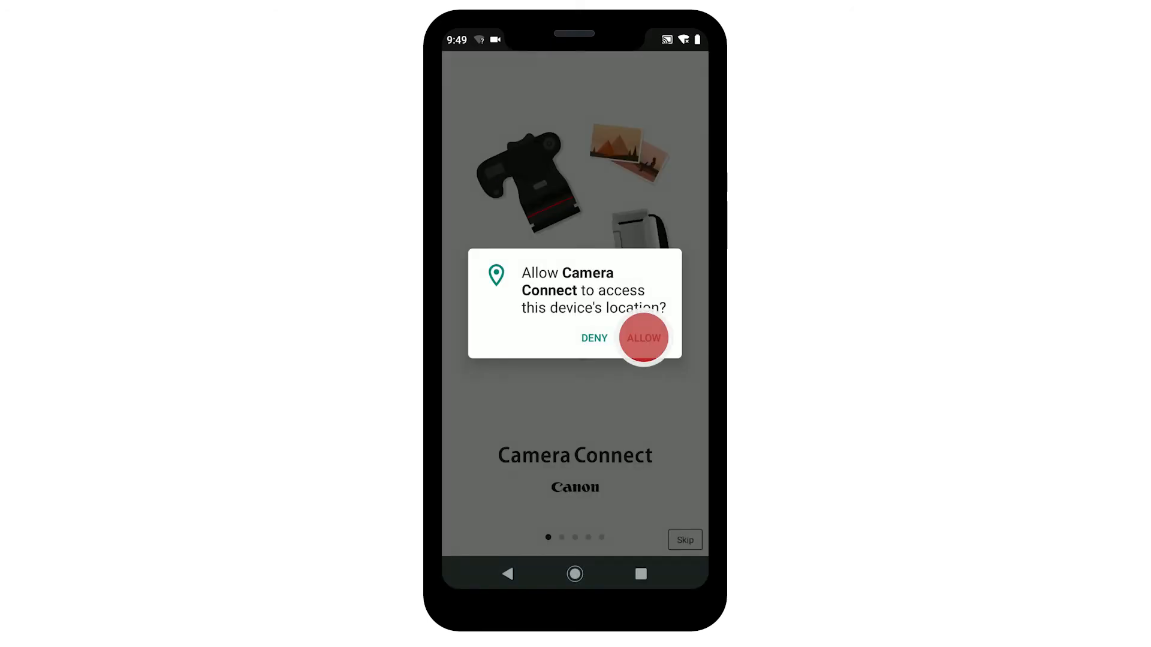
click(642, 338)
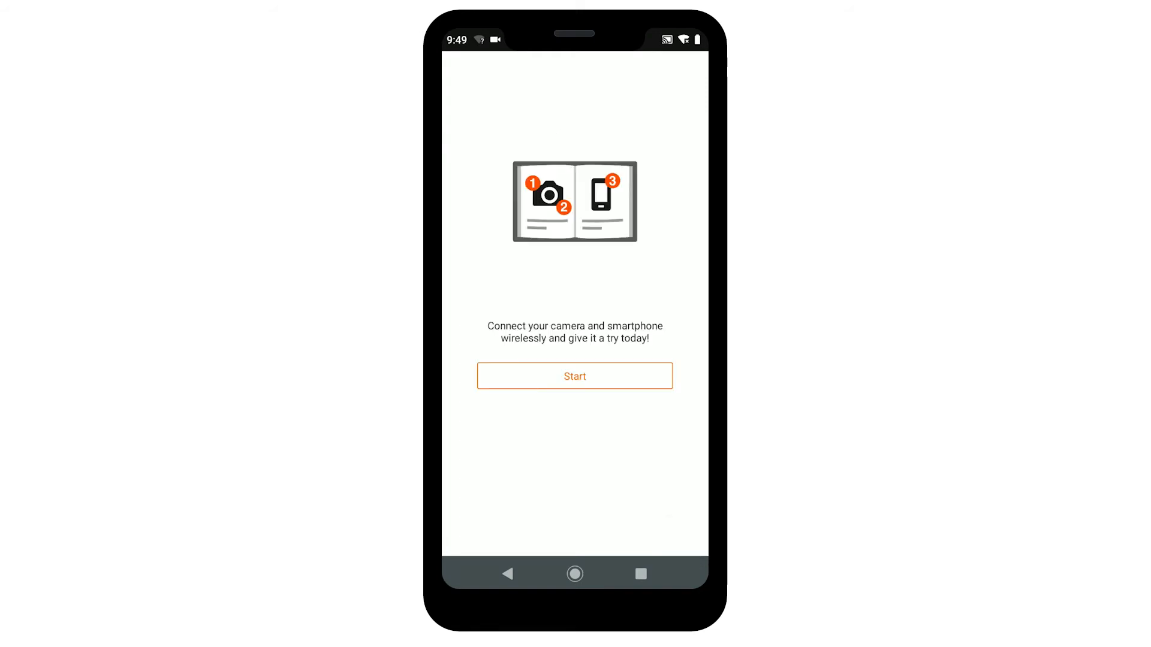
- Connect Camera Connect to the Canon PowerShot G5 X Mark II and dismiss the confirmation
click(575, 376)
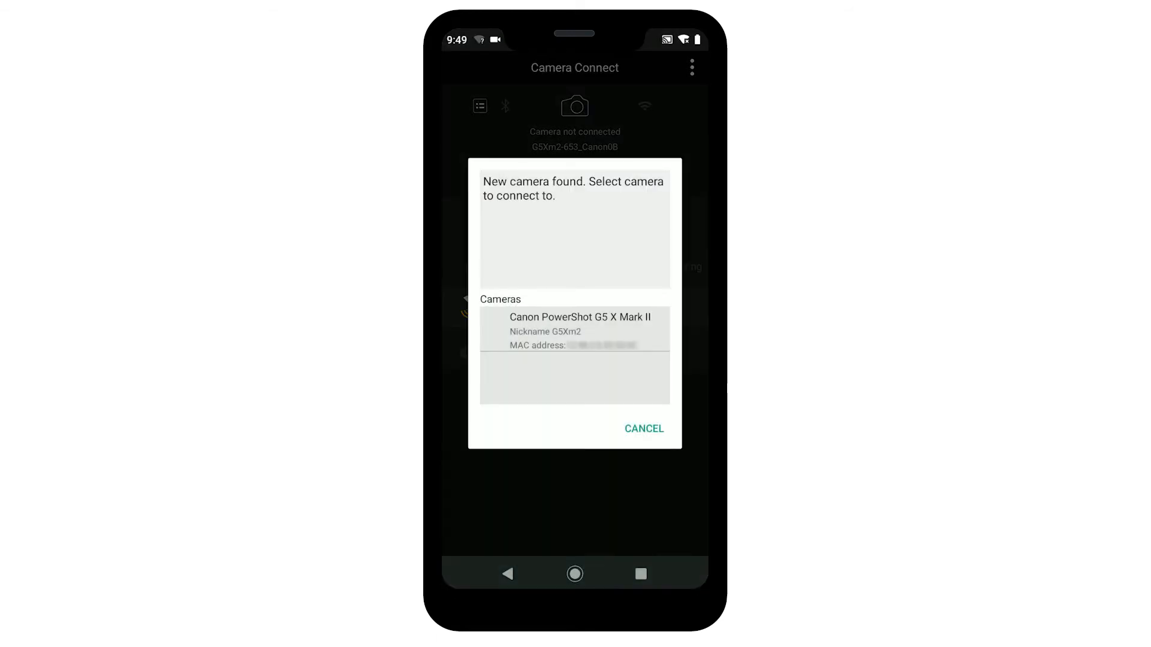
click(575, 330)
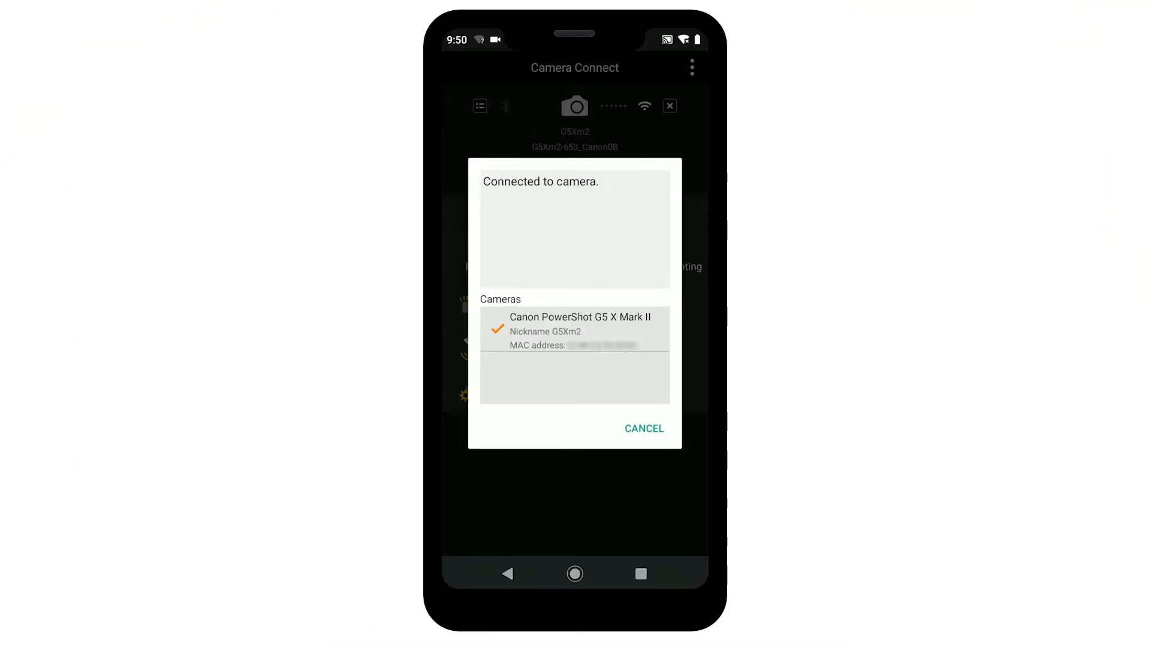
click(643, 429)
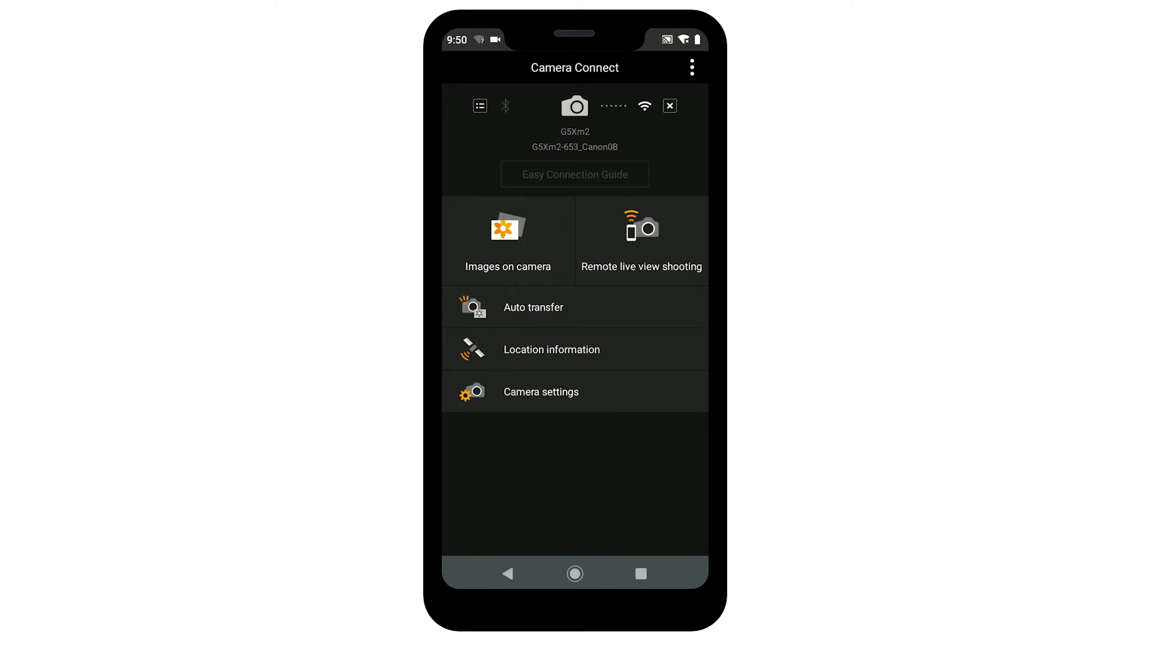
- Review image-saving settings, keeping Compressed movies and location deletion
click(506, 238)
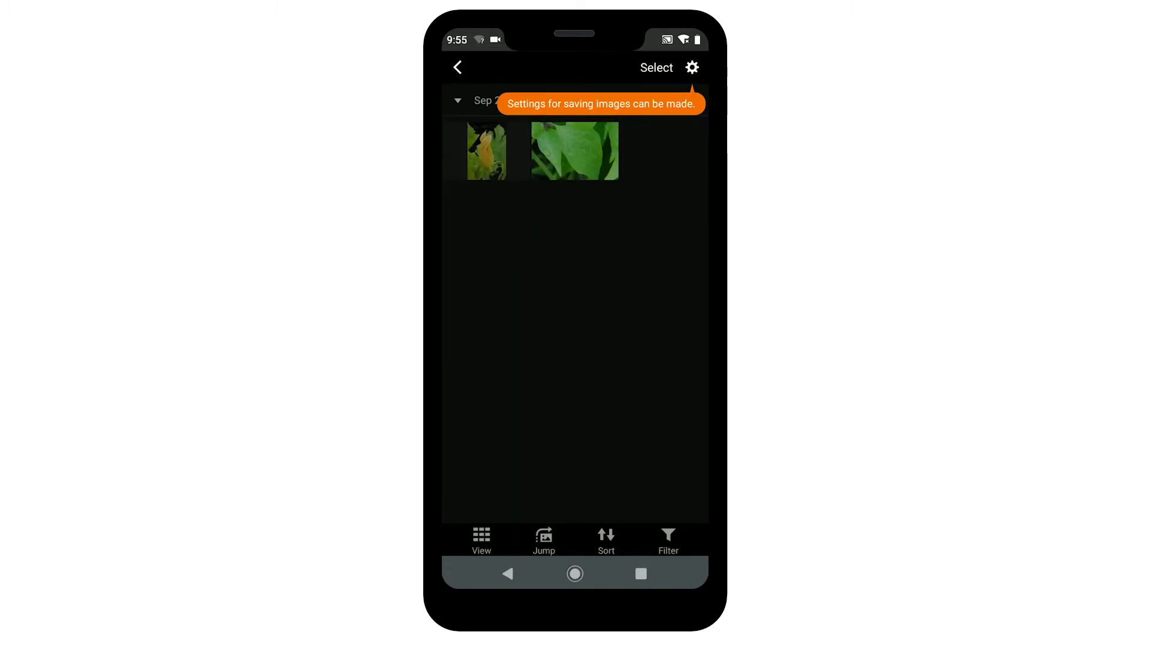
click(691, 68)
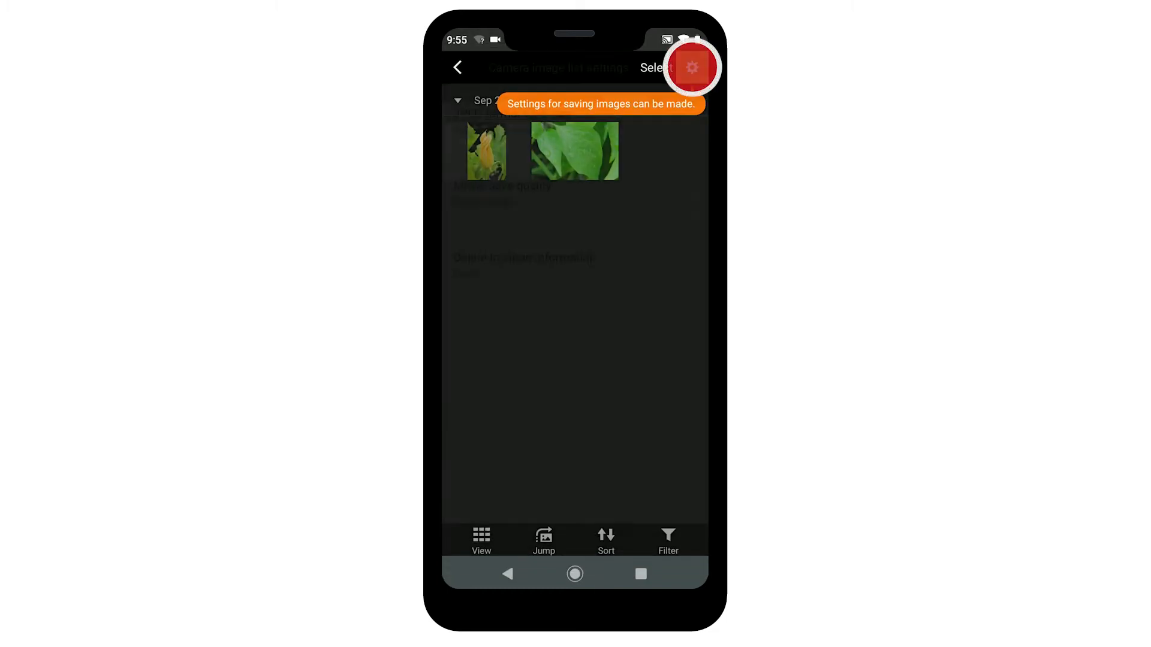
click(690, 68)
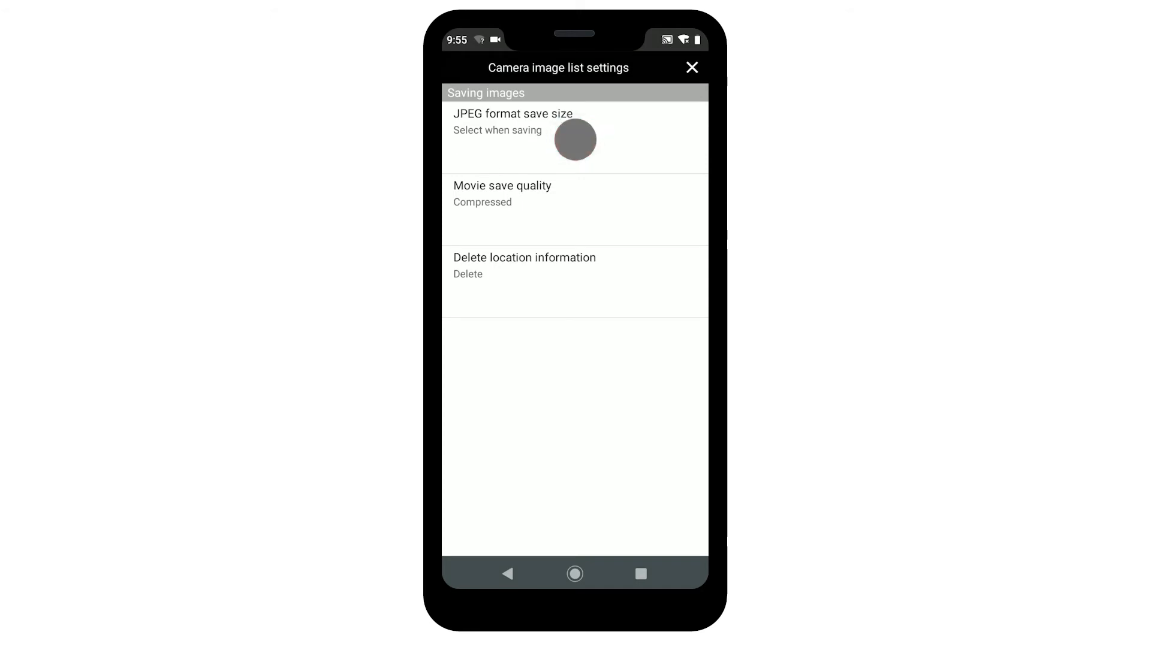
click(514, 125)
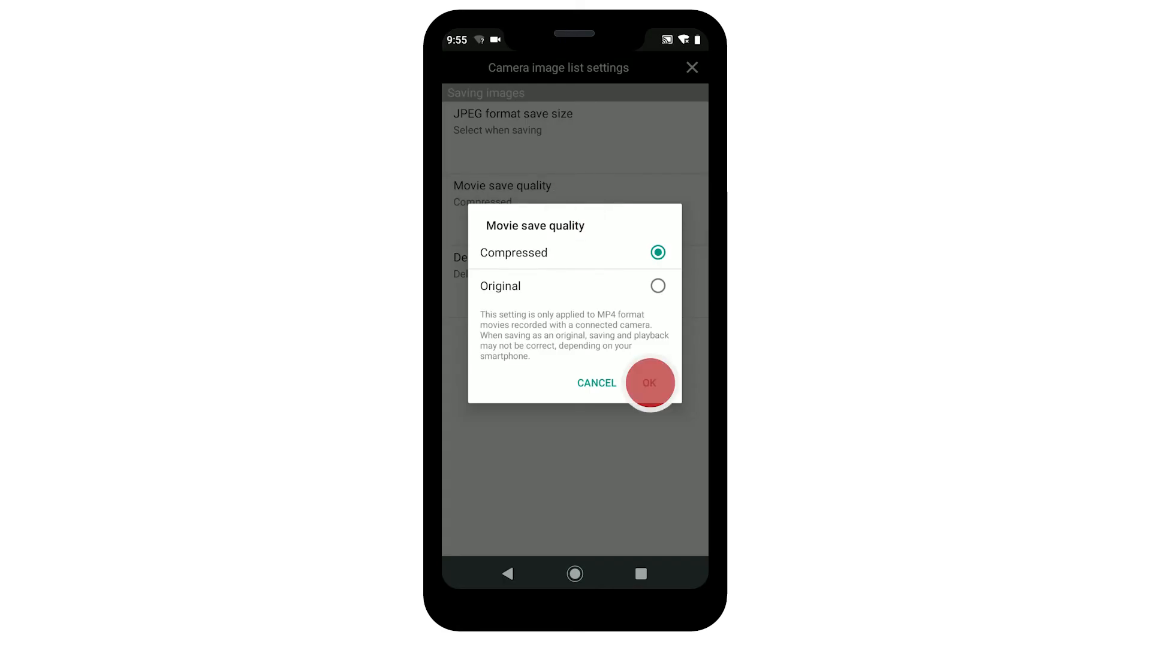
click(648, 382)
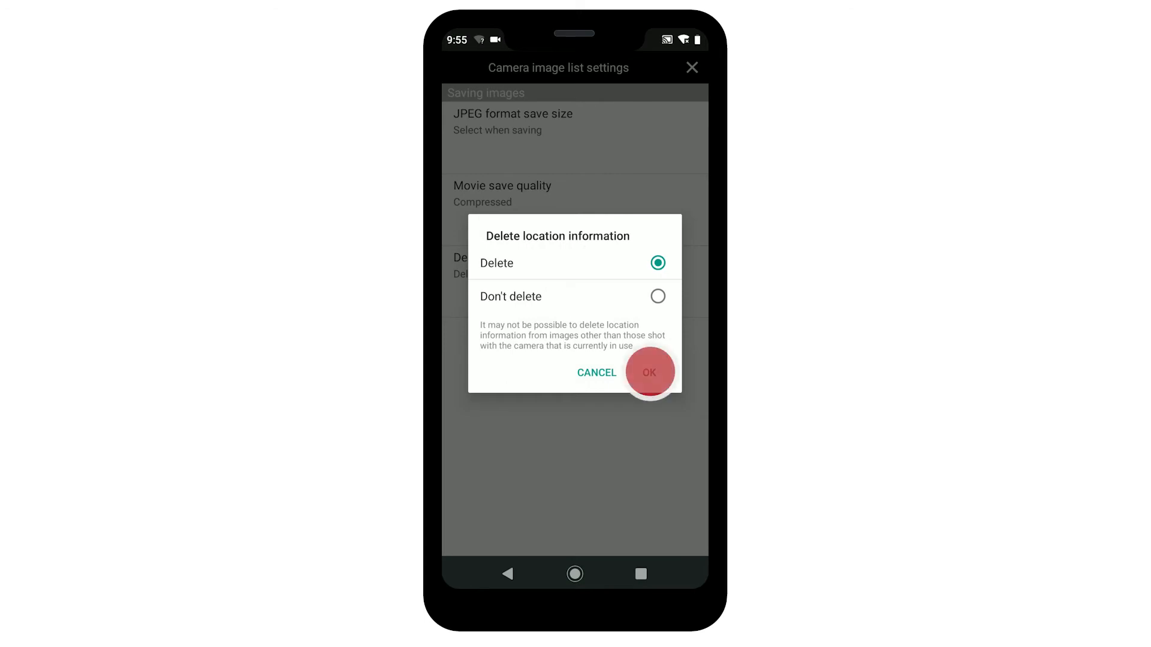
click(648, 373)
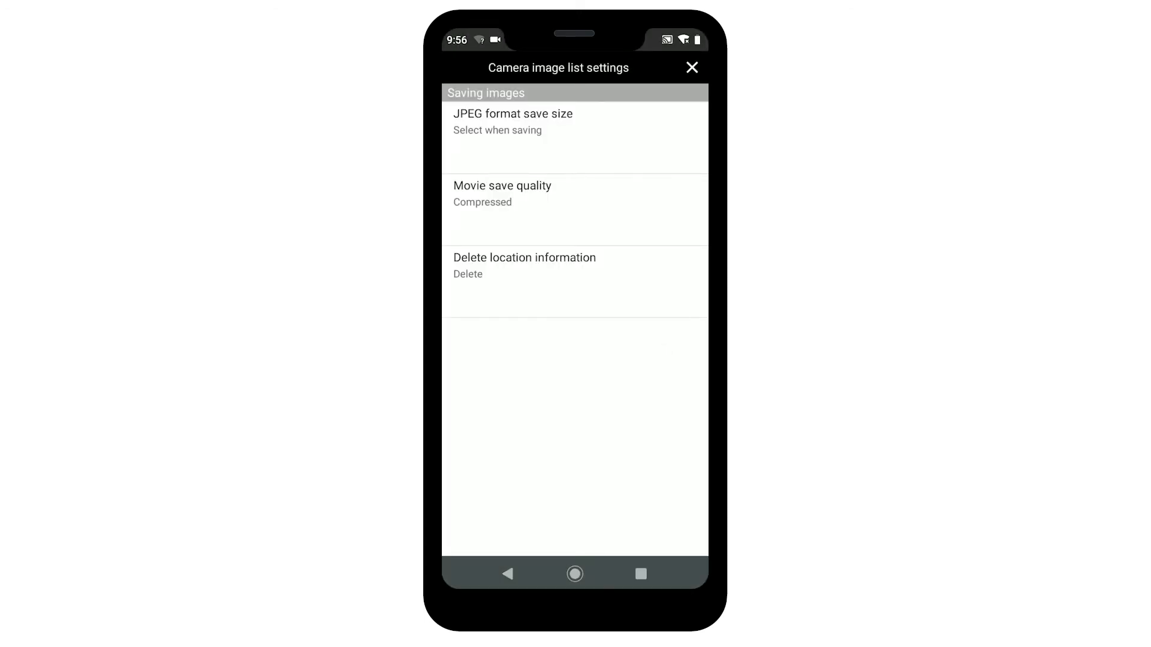
click(691, 66)
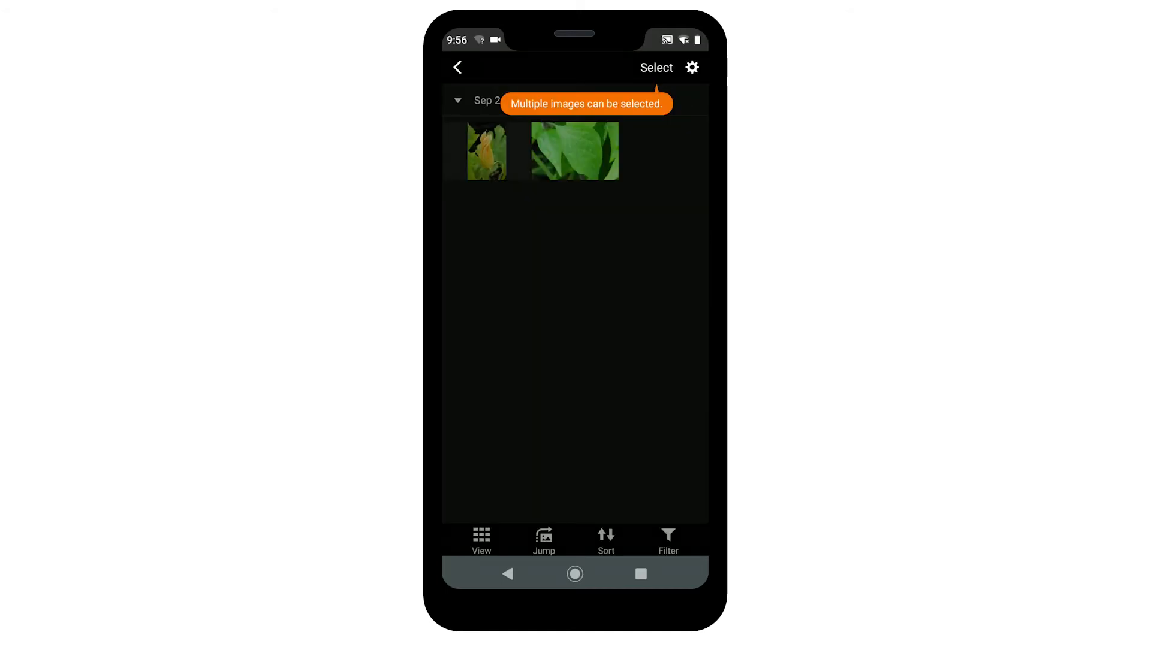
- Import the yellow flower and green leaf images, confirming the JPEG save size
click(655, 68)
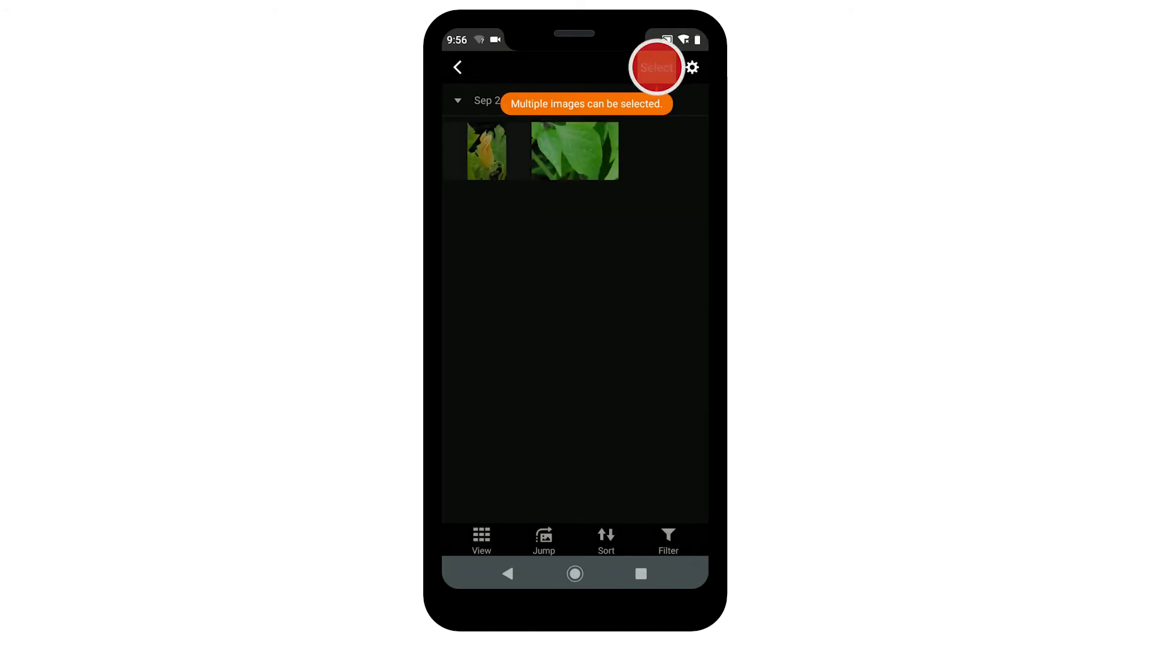
click(655, 67)
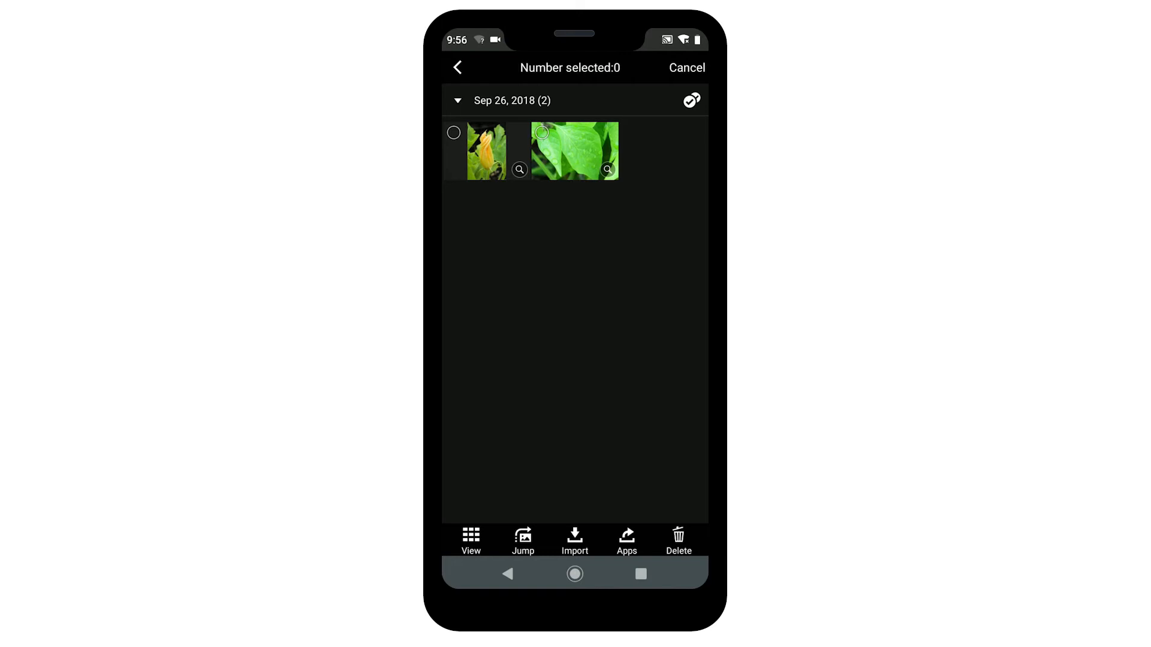
click(453, 133)
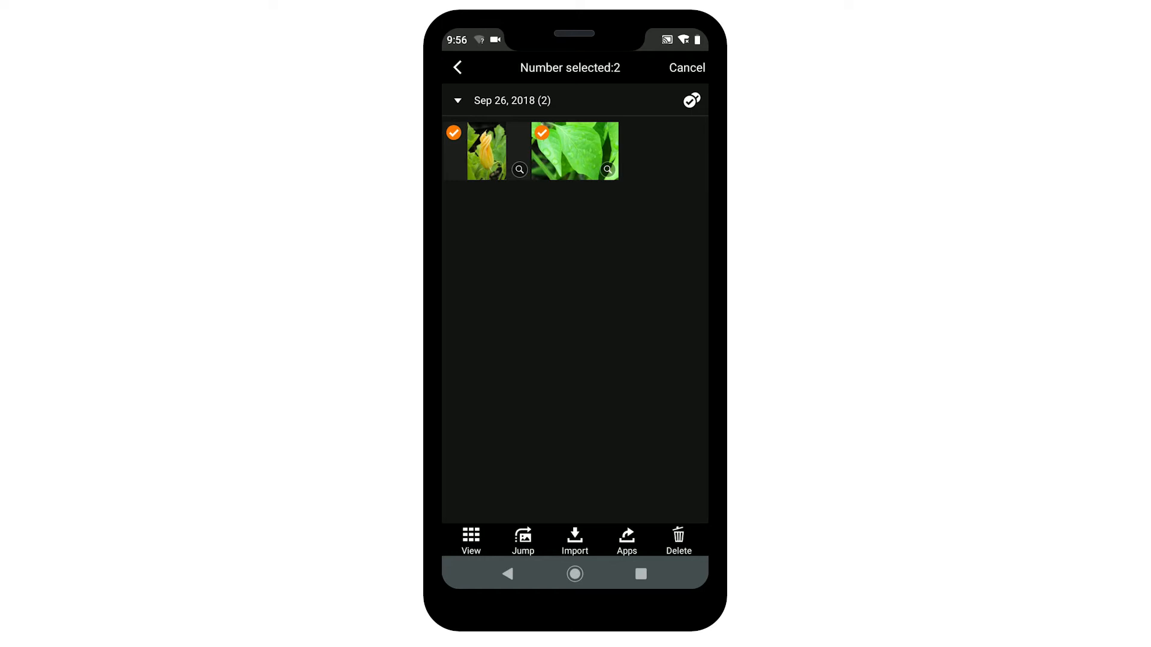
click(574, 541)
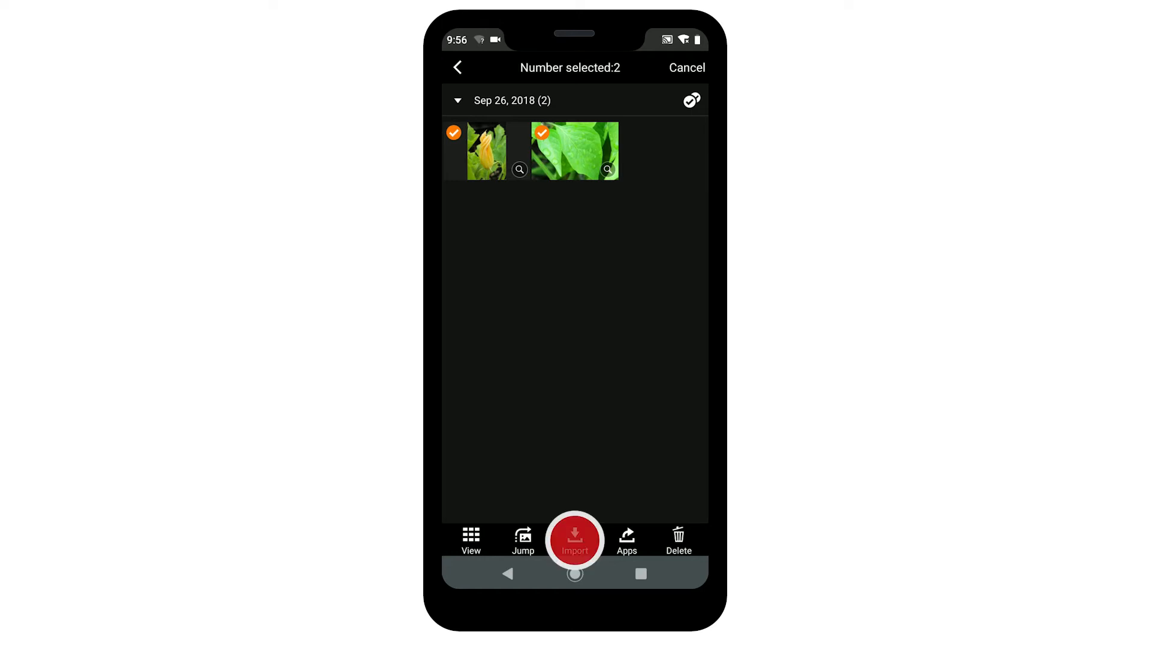
click(575, 539)
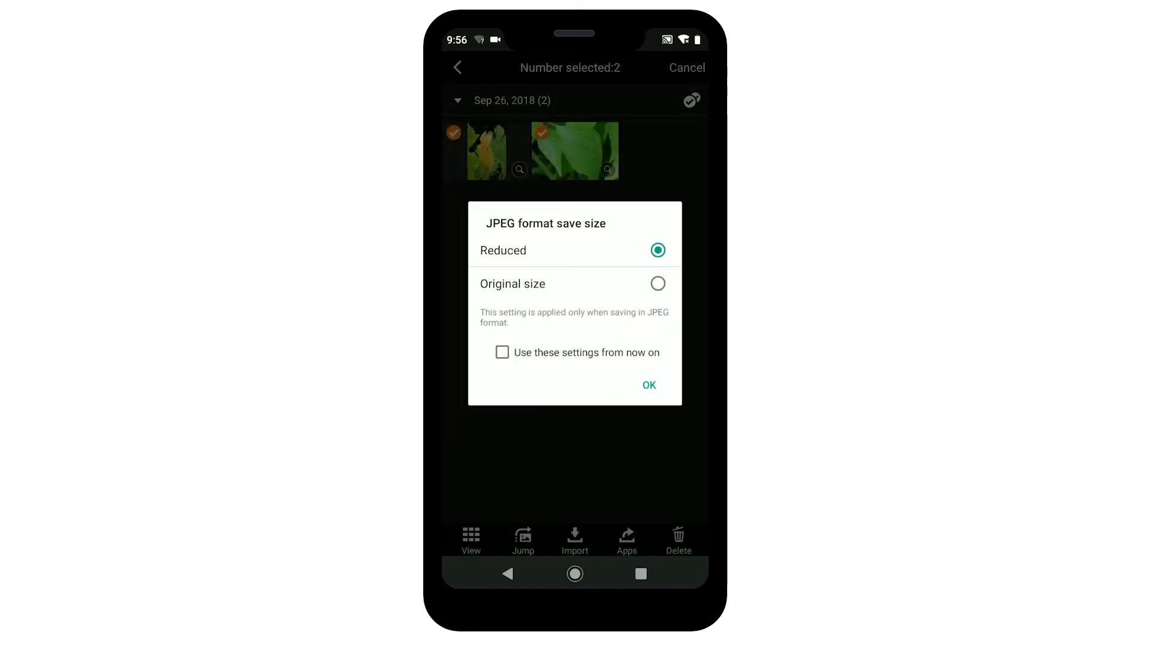
click(648, 386)
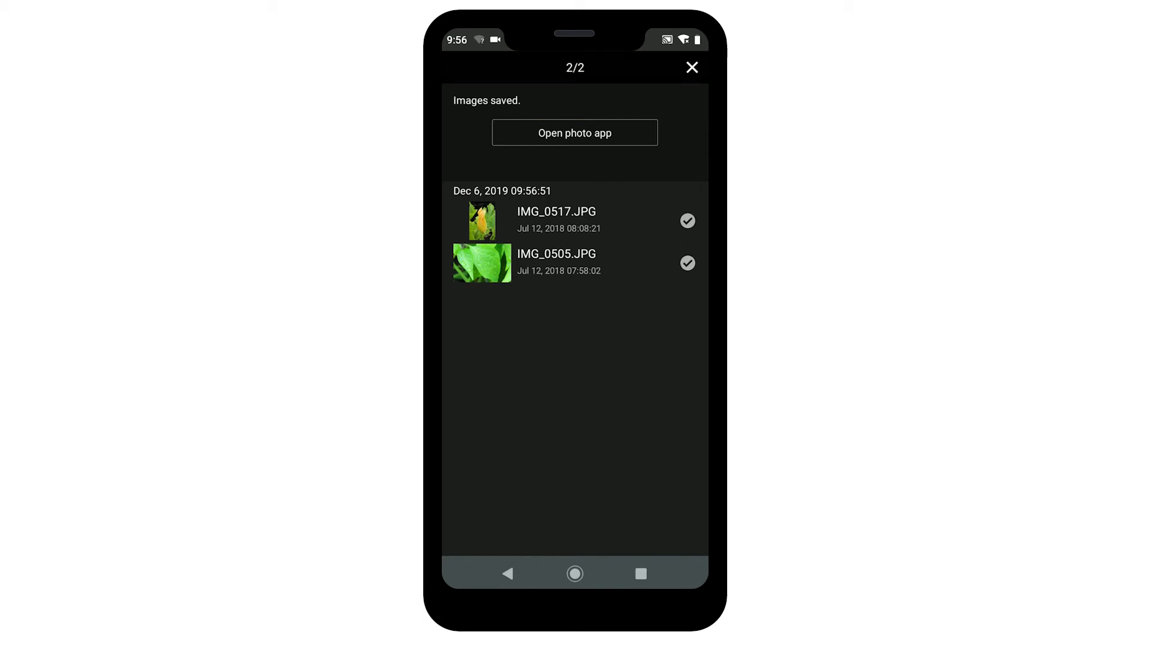
- Close the saved-images summary for IMG_0517.JPG and IMG_0505.JPG and return to the main menu
click(575, 133)
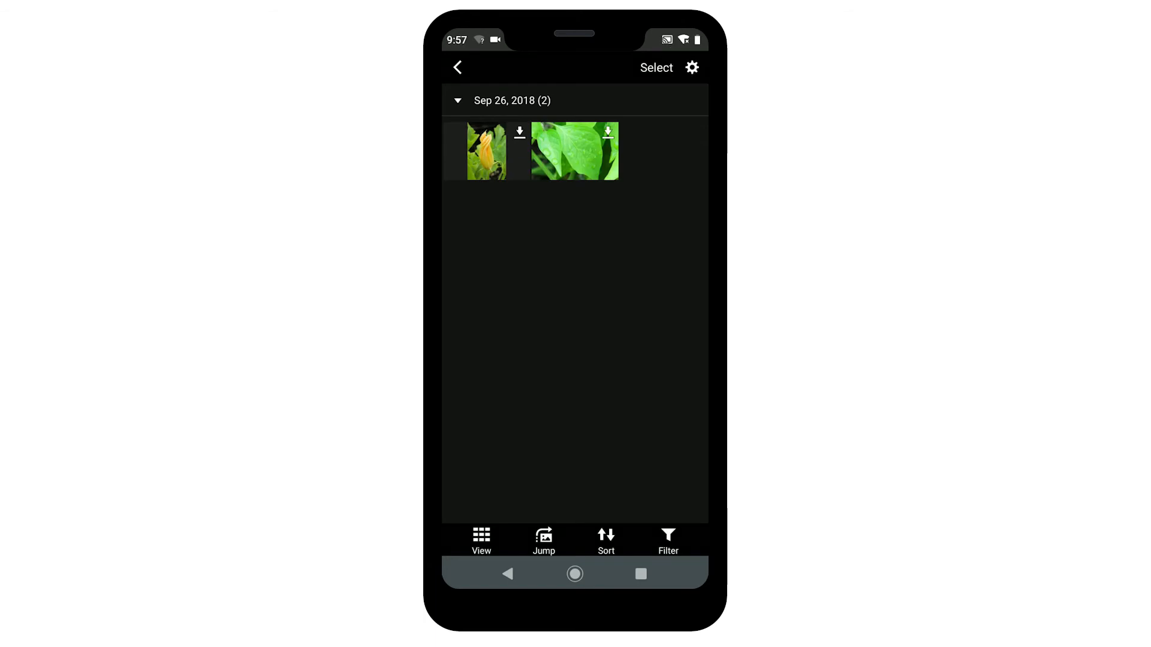
click(457, 67)
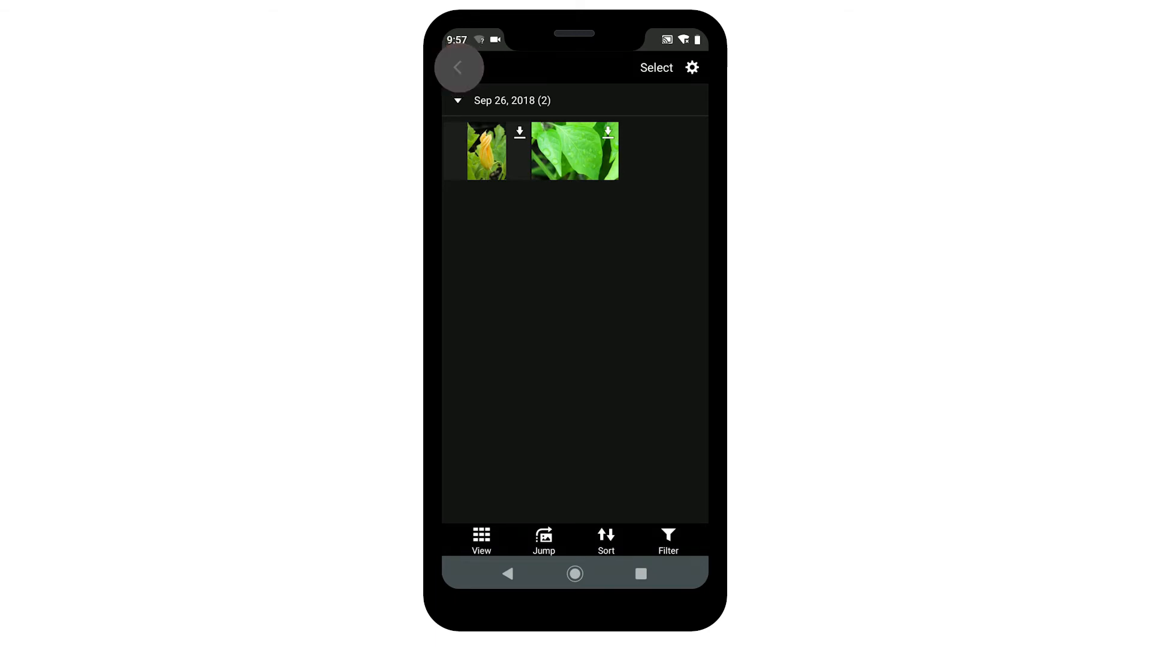
click(459, 68)
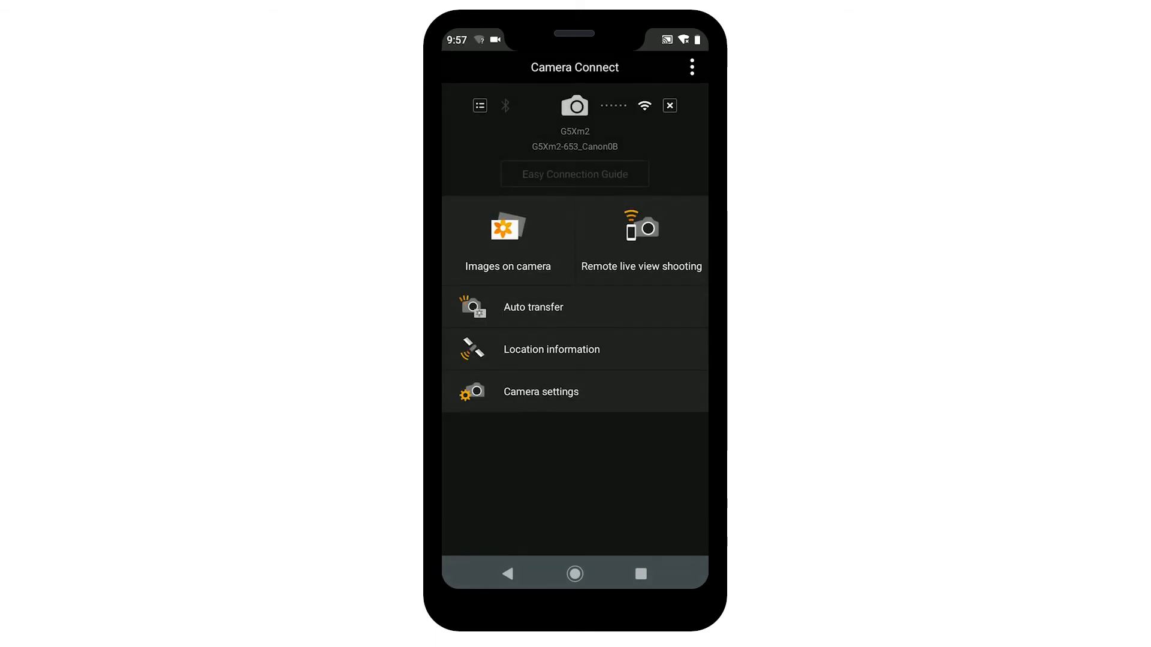
- Disconnect the G5Xm2 camera and confirm with YES
click(669, 105)
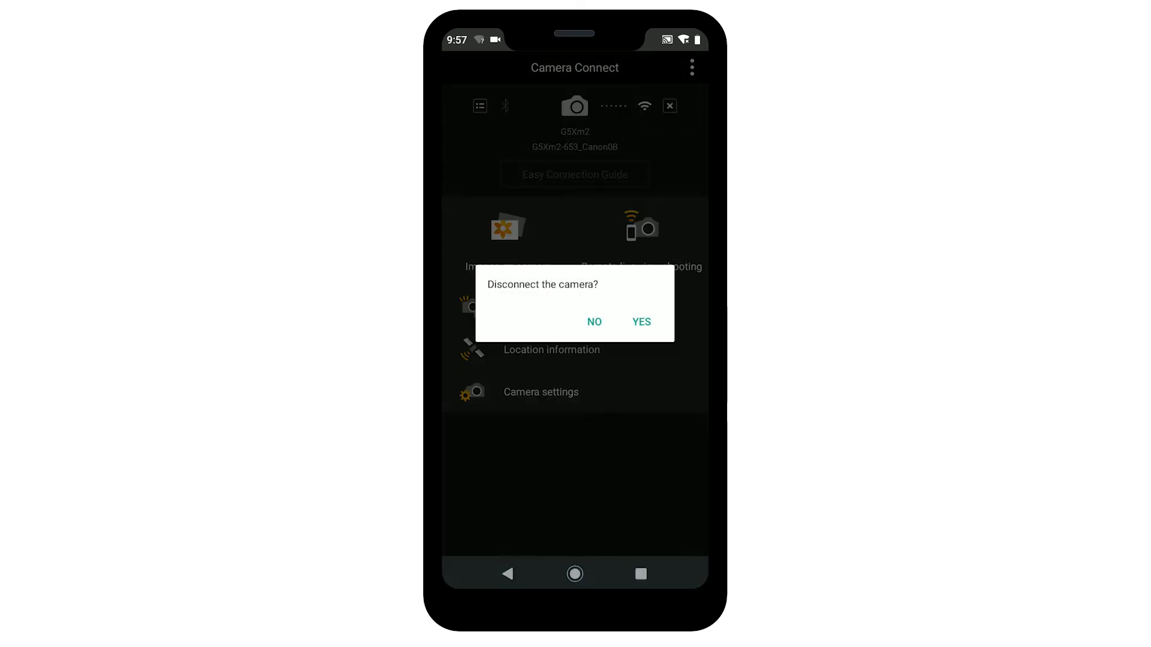
click(640, 321)
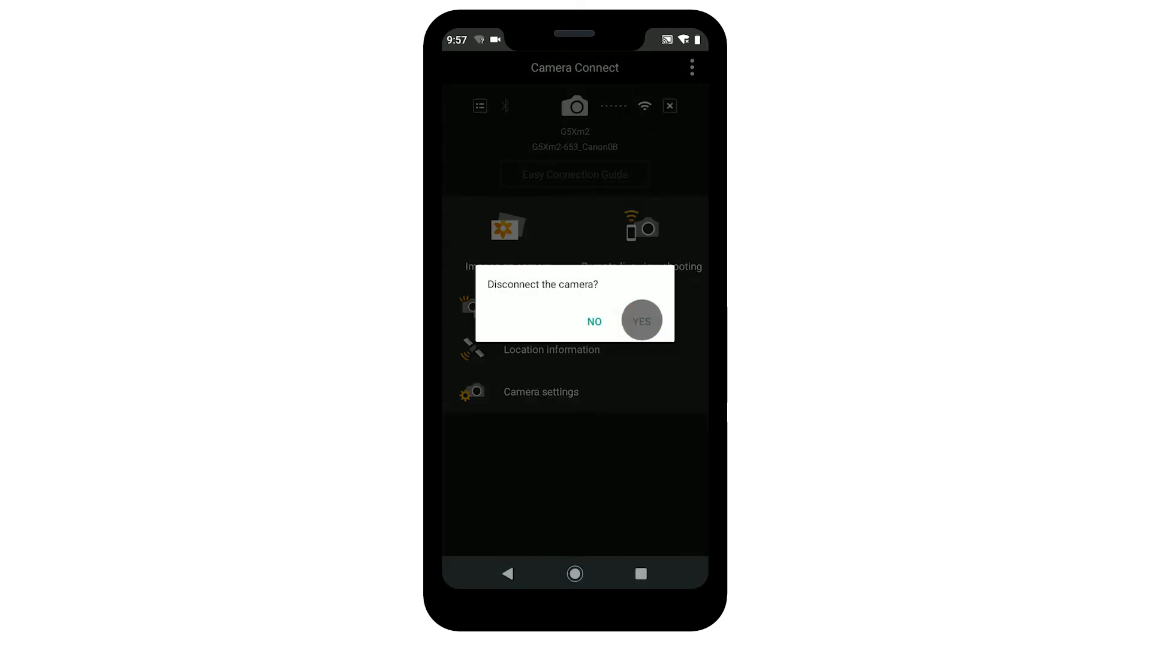
click(640, 322)
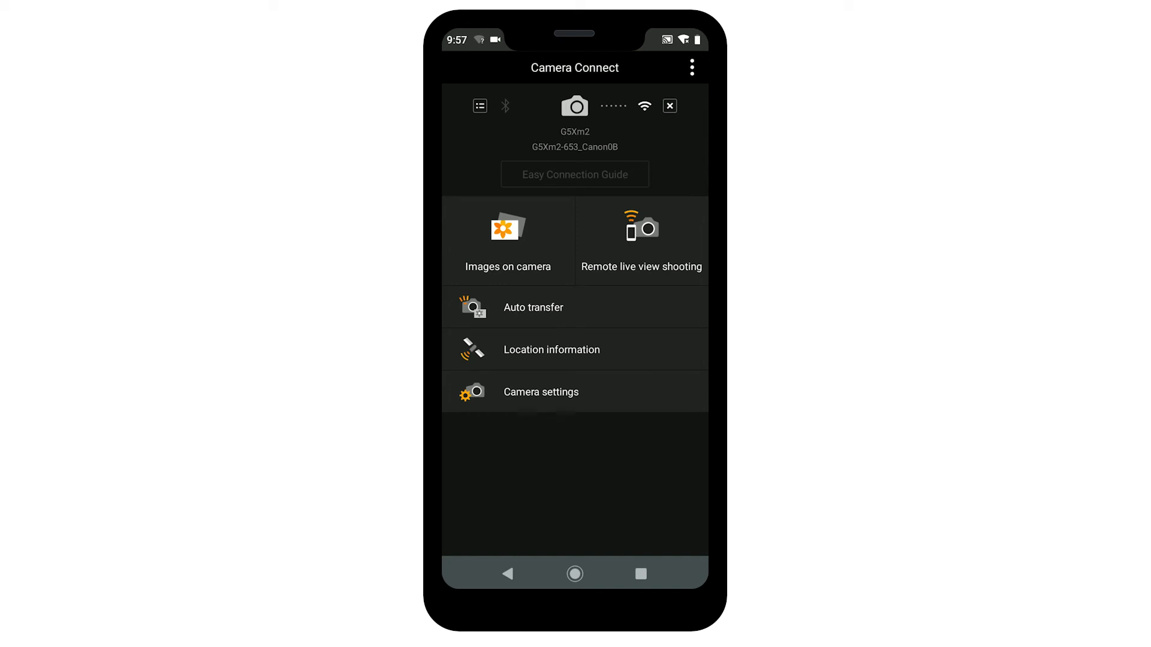
- Join the phone to the G5Xm2-653_Canon0B camera Wi-Fi network and return home
click(575, 574)
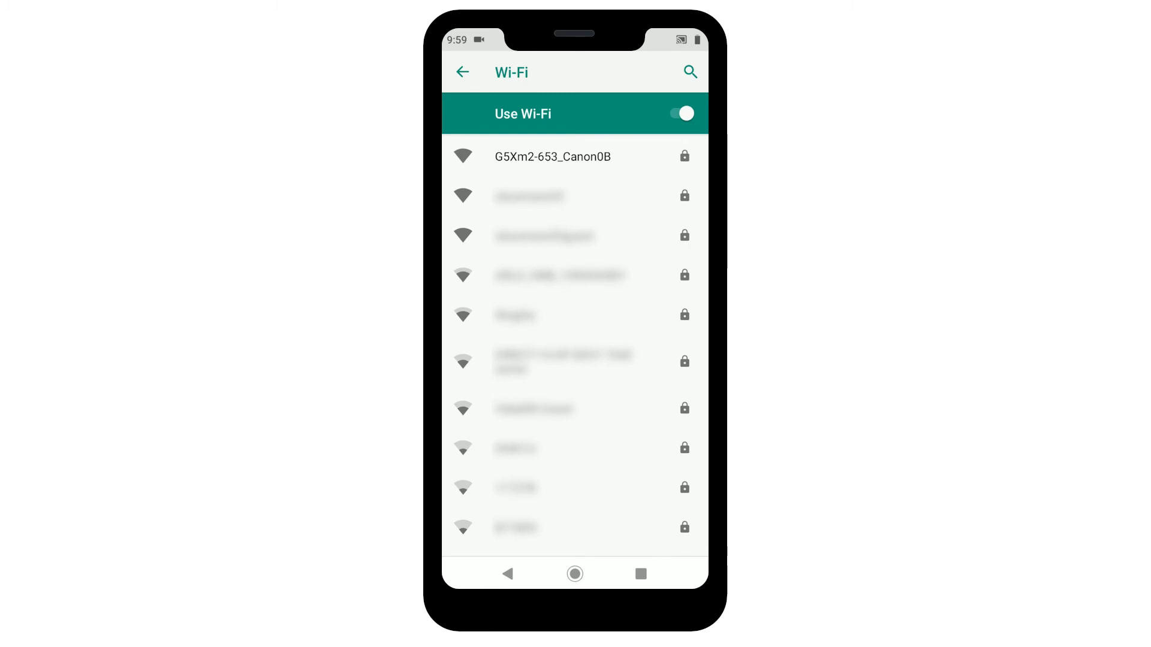
click(552, 157)
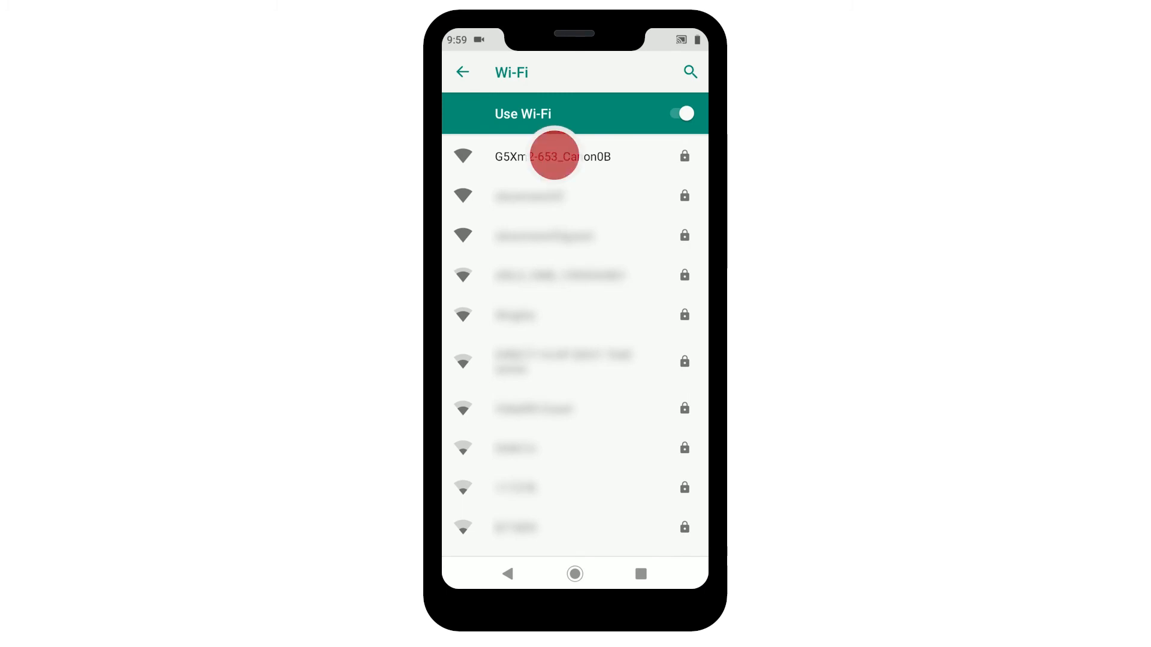
click(552, 156)
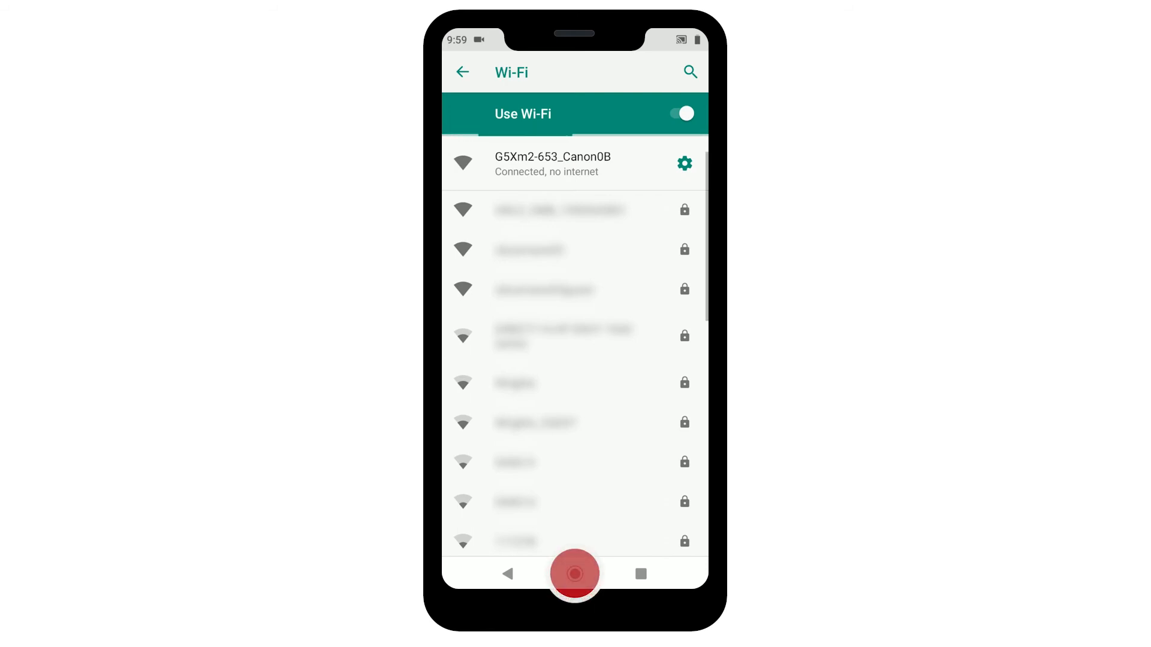
click(575, 574)
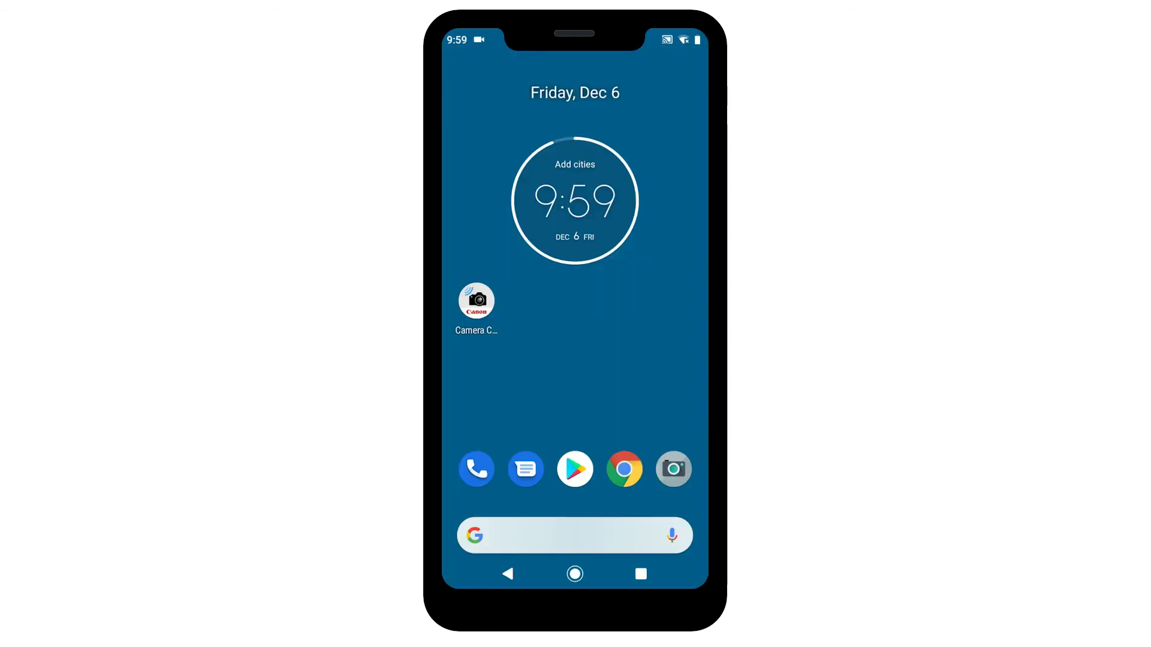
click(476, 301)
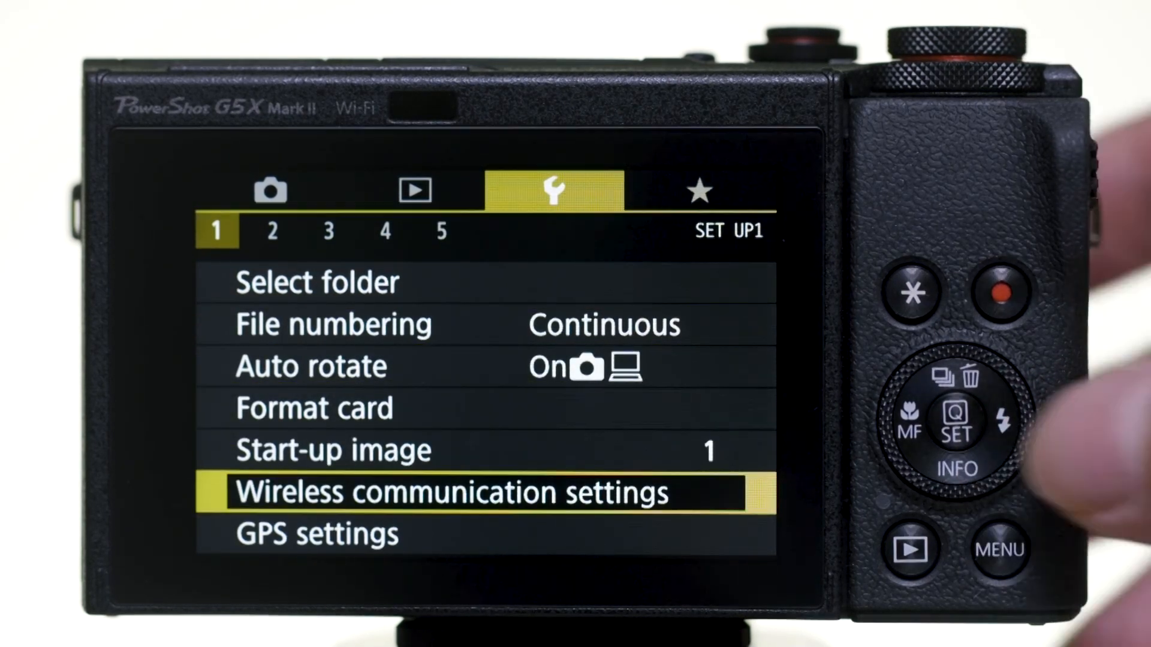
- Bring up the Clear settings prompt under the camera's Wireless communication settings
click(956, 427)
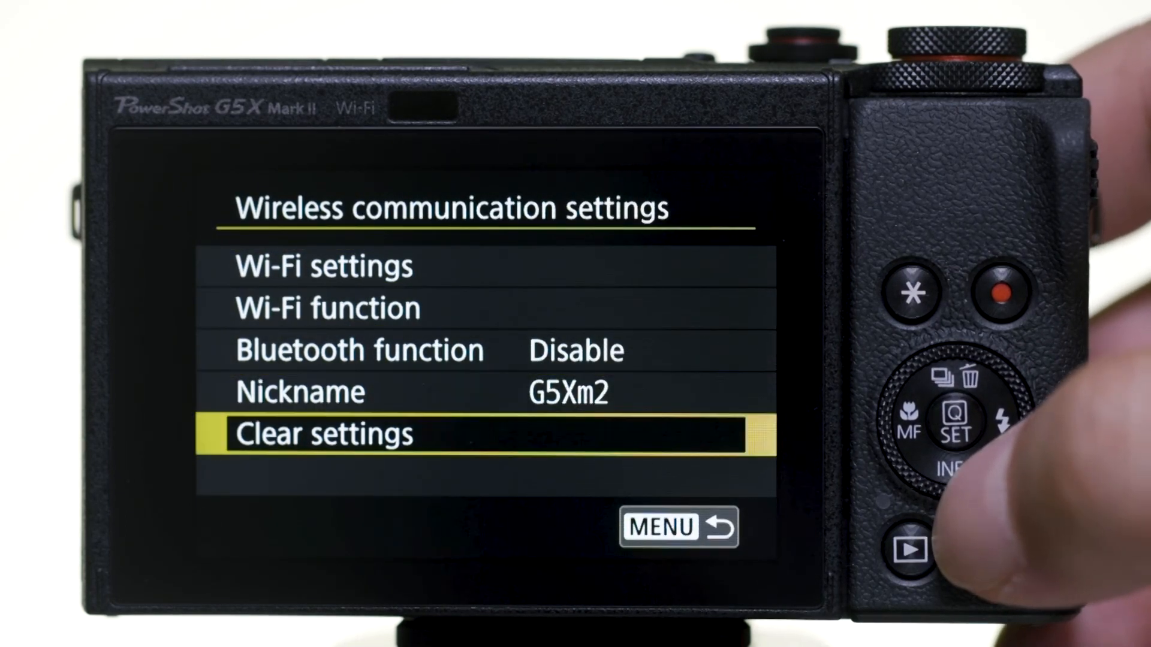
click(957, 424)
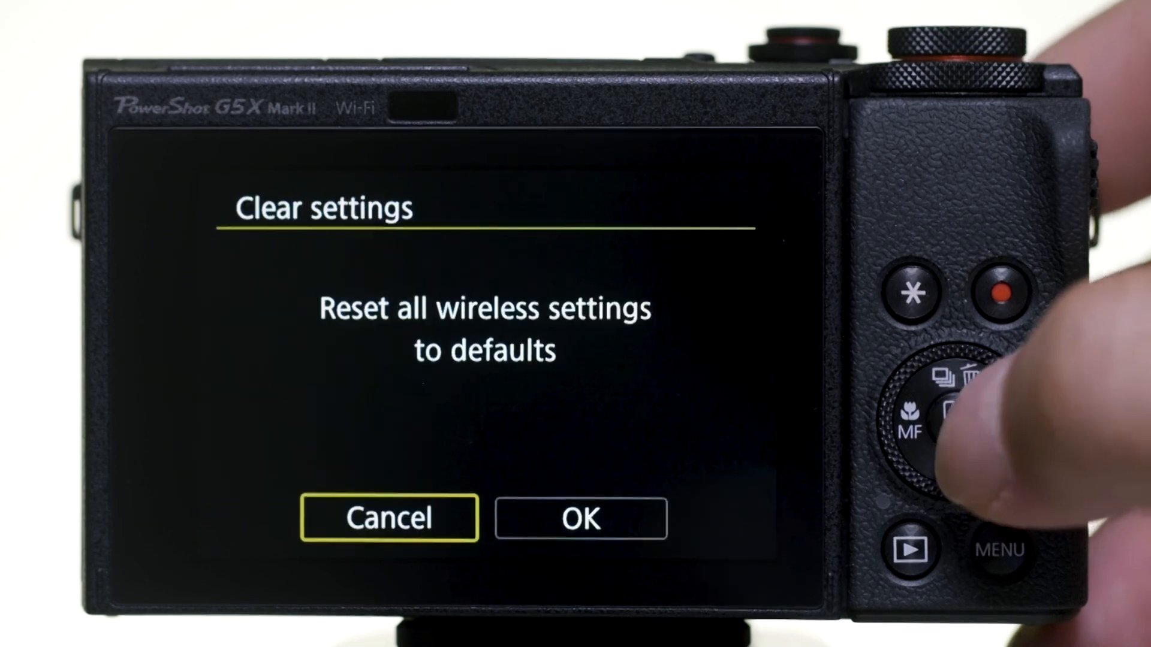